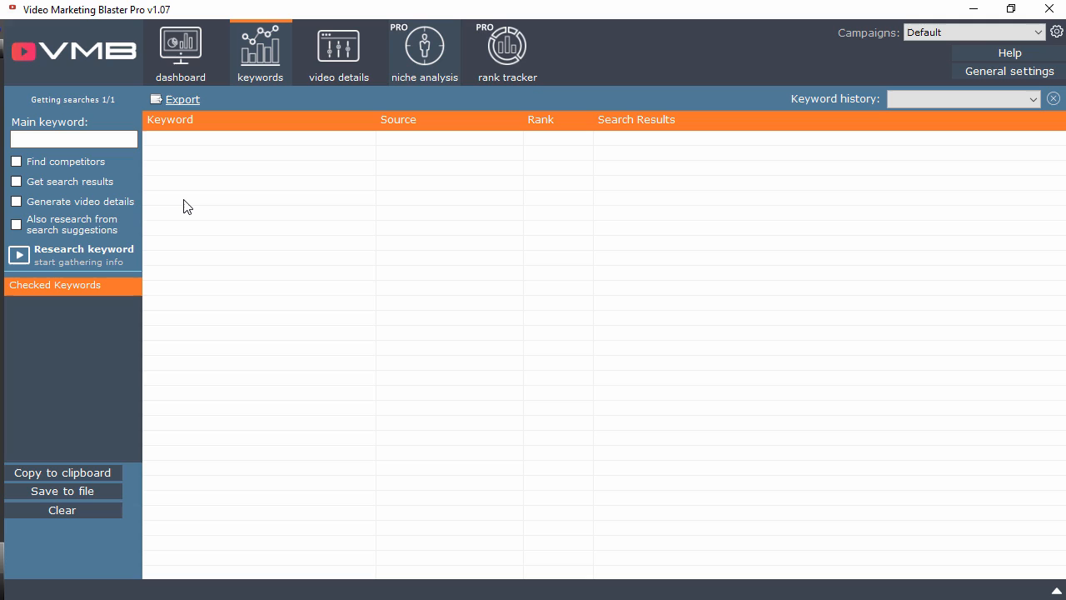
mouse_move(263, 115)
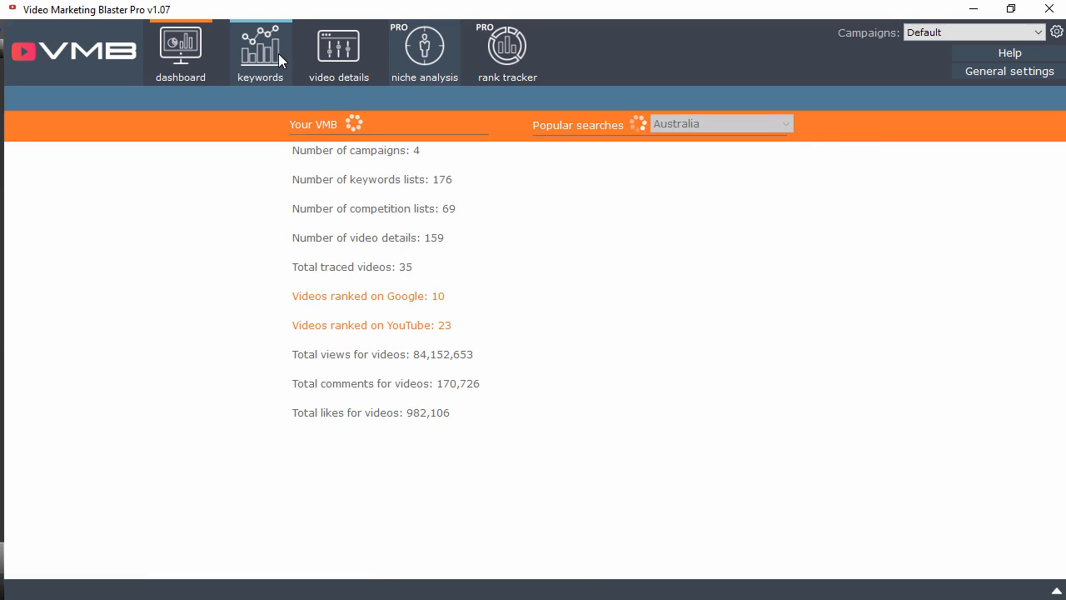
Research the main keyword 'samsung galaxy s8 cover' to list related keyword ideas.
left_click(261, 50)
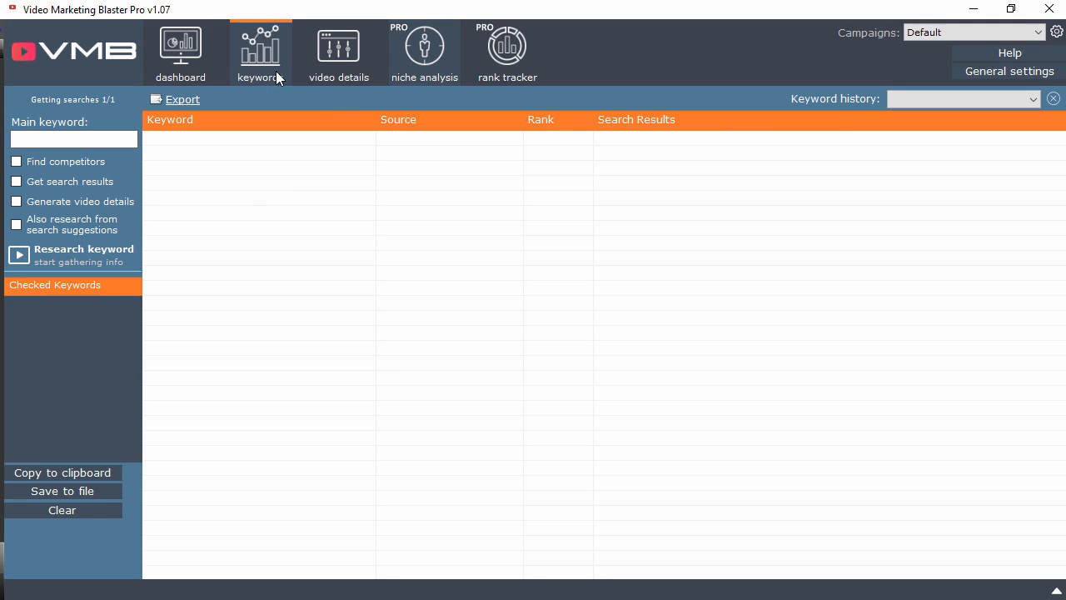
mouse_move(142, 153)
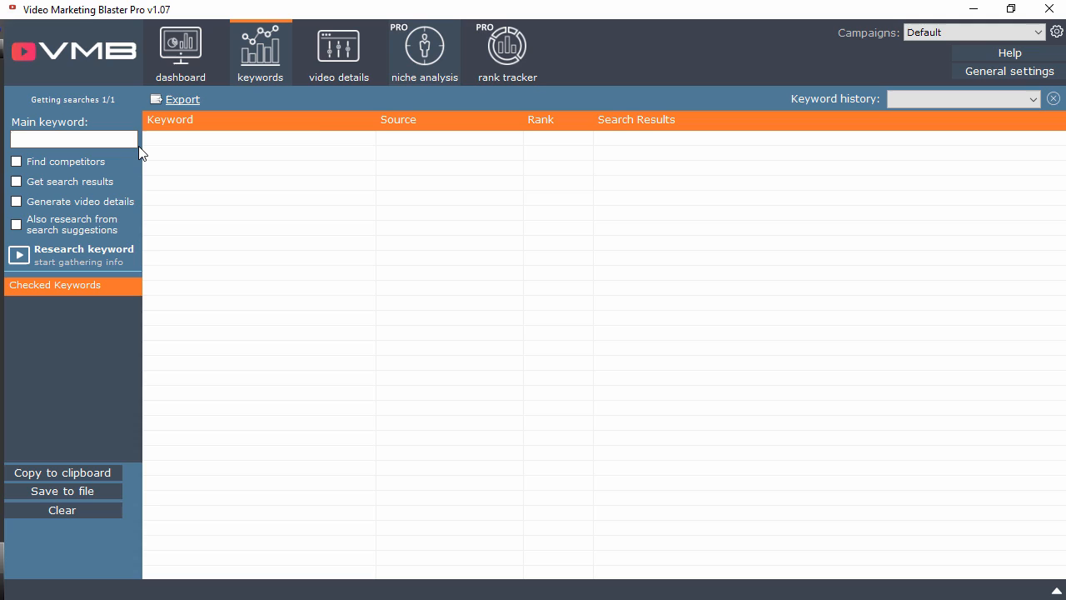
left_click(73, 139)
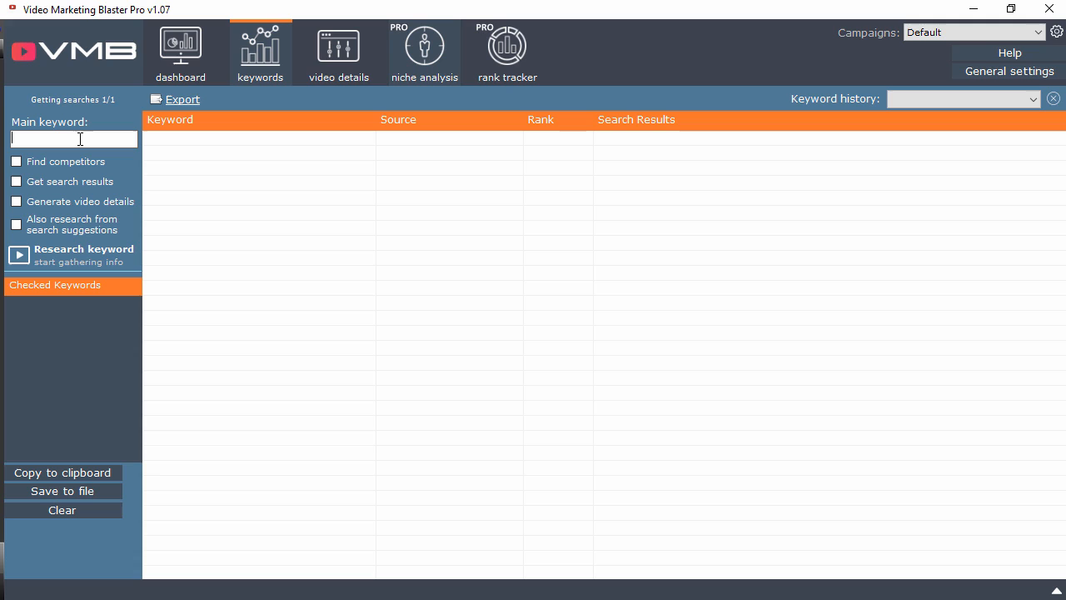
type("samsung galaxy s8 cover")
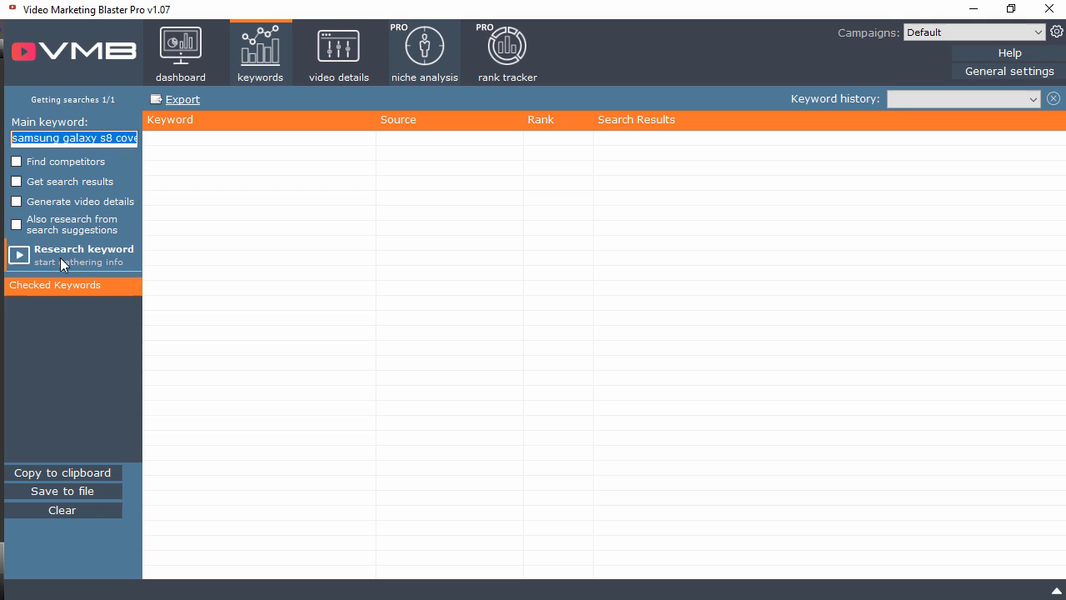
left_click(73, 254)
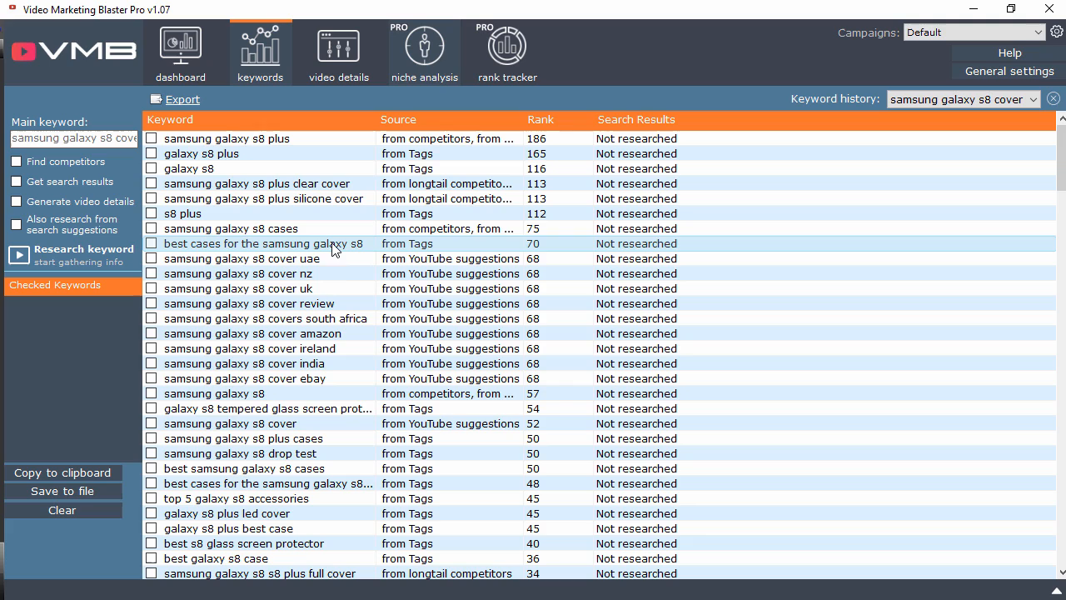
mouse_move(369, 248)
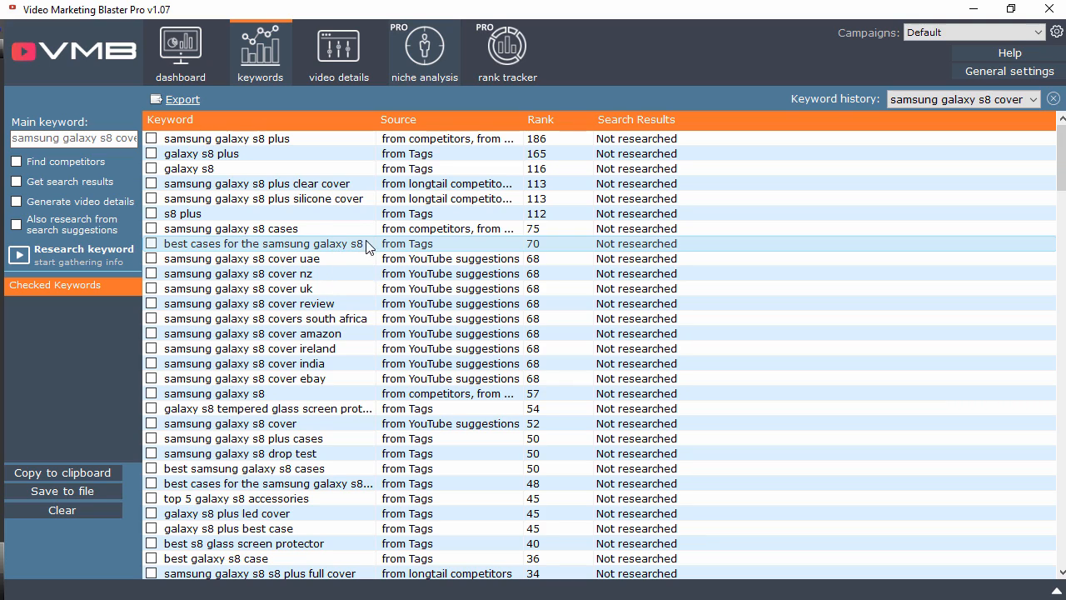
mouse_move(348, 198)
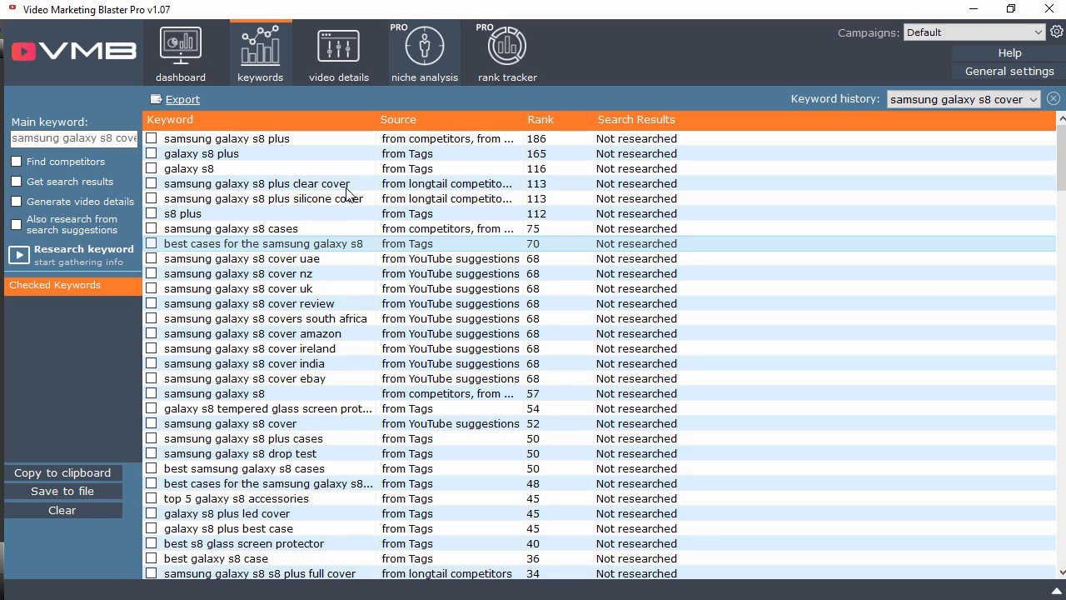
mouse_move(363, 327)
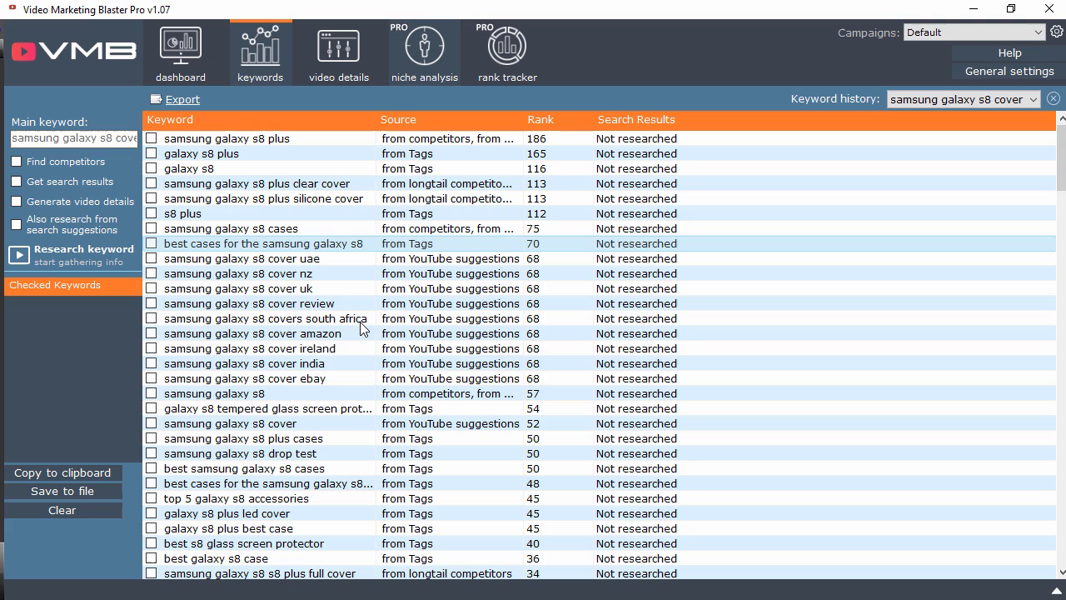
mouse_move(358, 298)
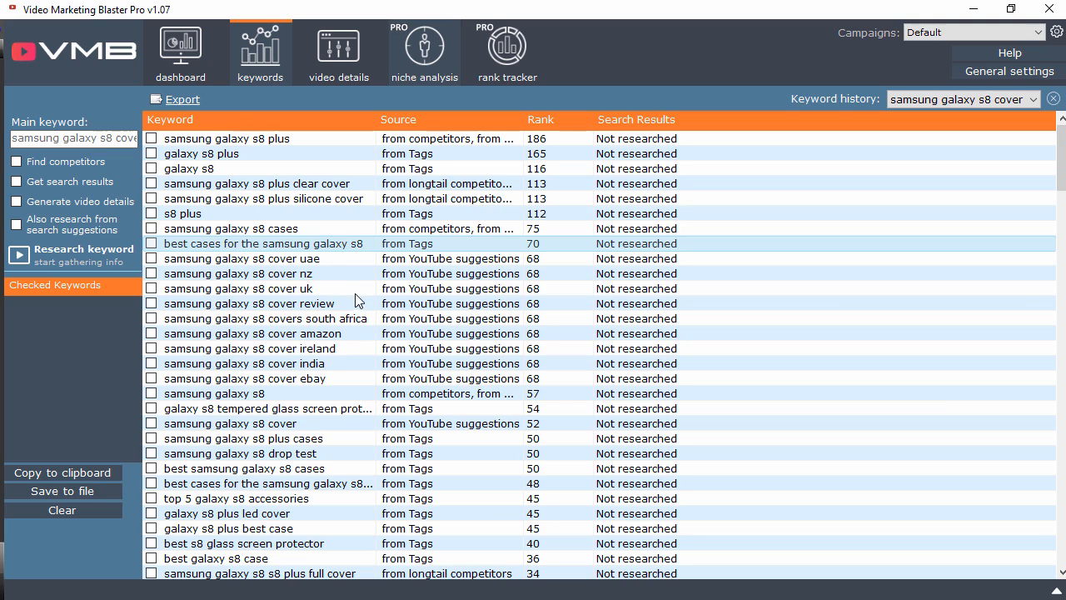
mouse_move(344, 418)
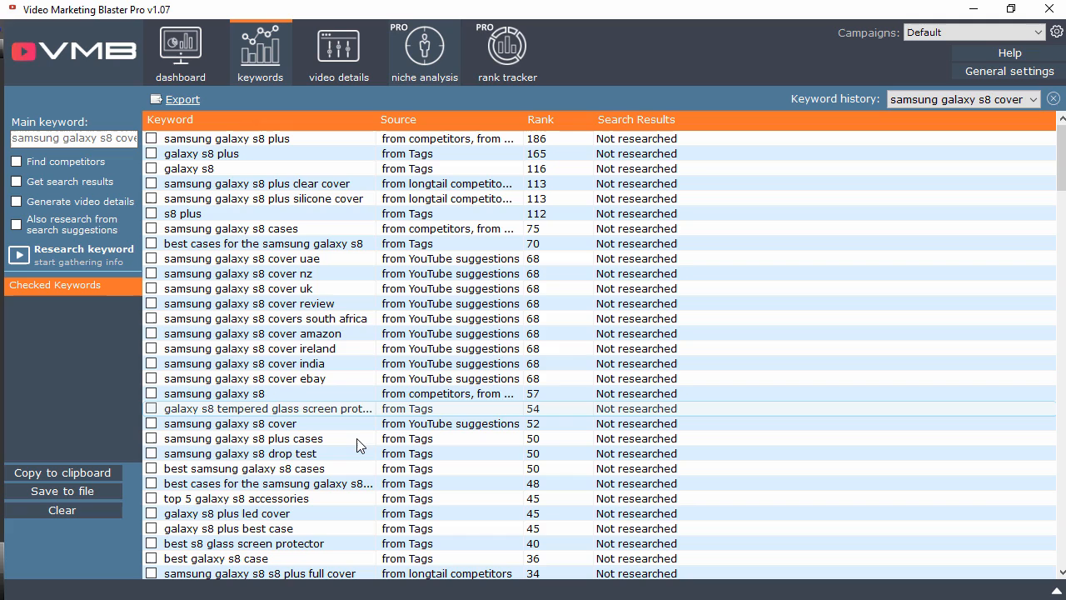
mouse_move(370, 415)
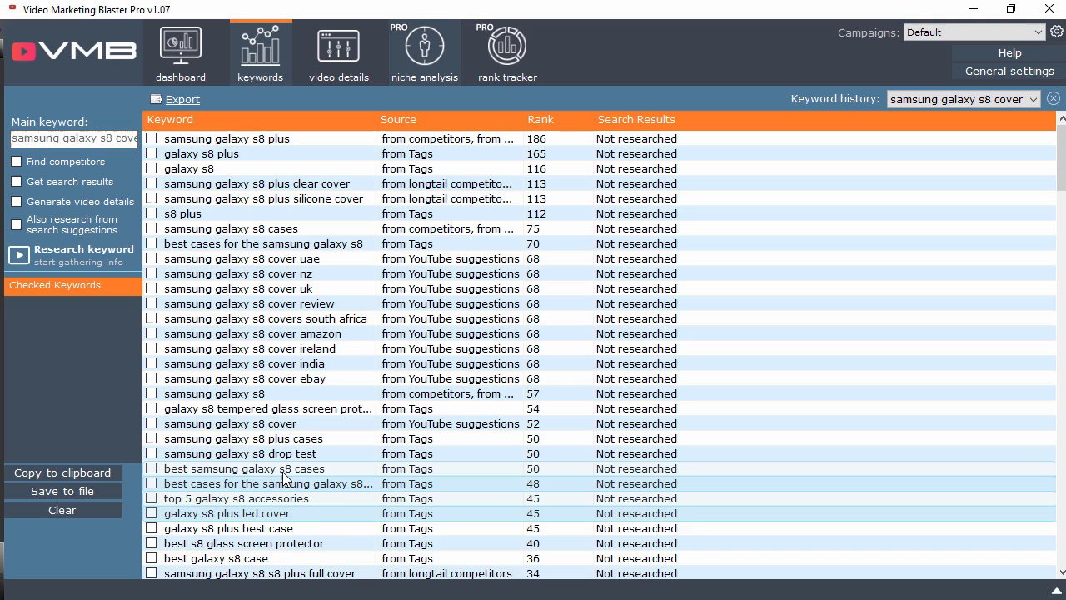
Get search result counts for the four selected keywords and tick 'galaxy s8 plus led cover'.
right_click(267, 468)
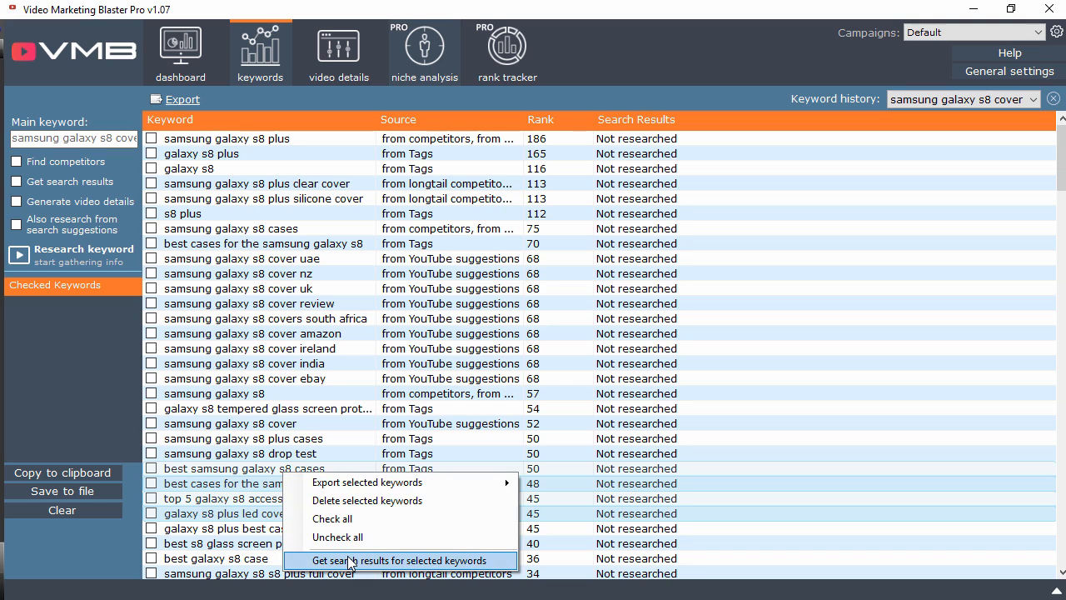
left_click(401, 560)
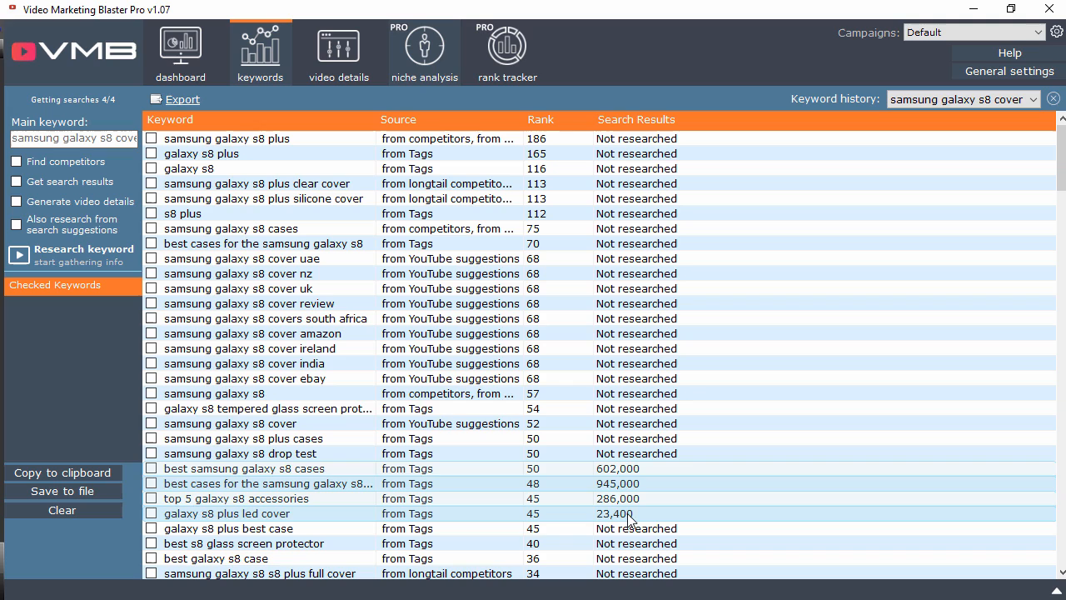
mouse_move(619, 499)
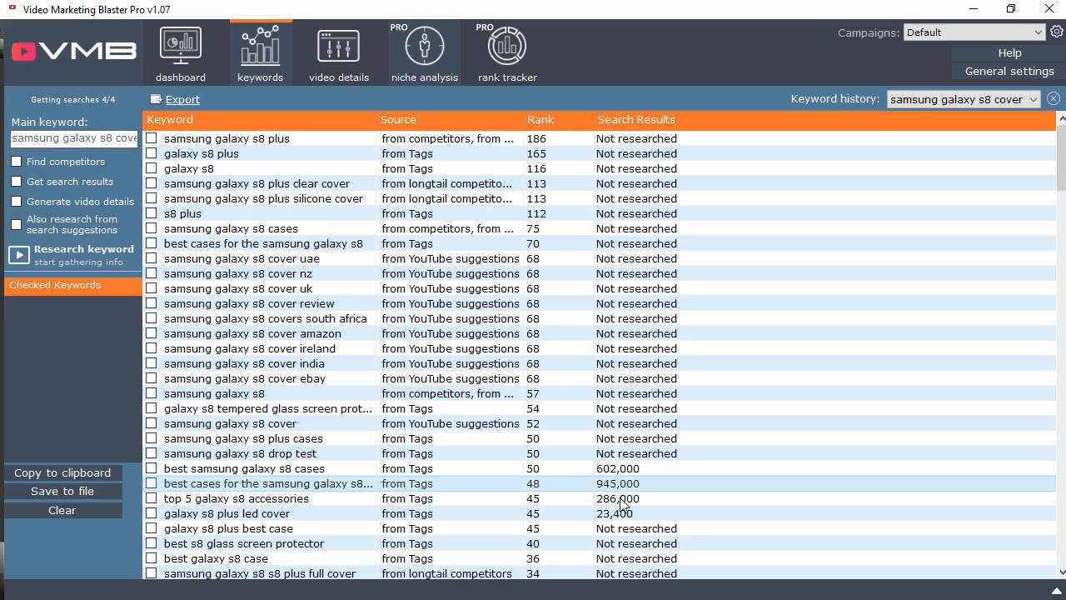
mouse_move(171, 519)
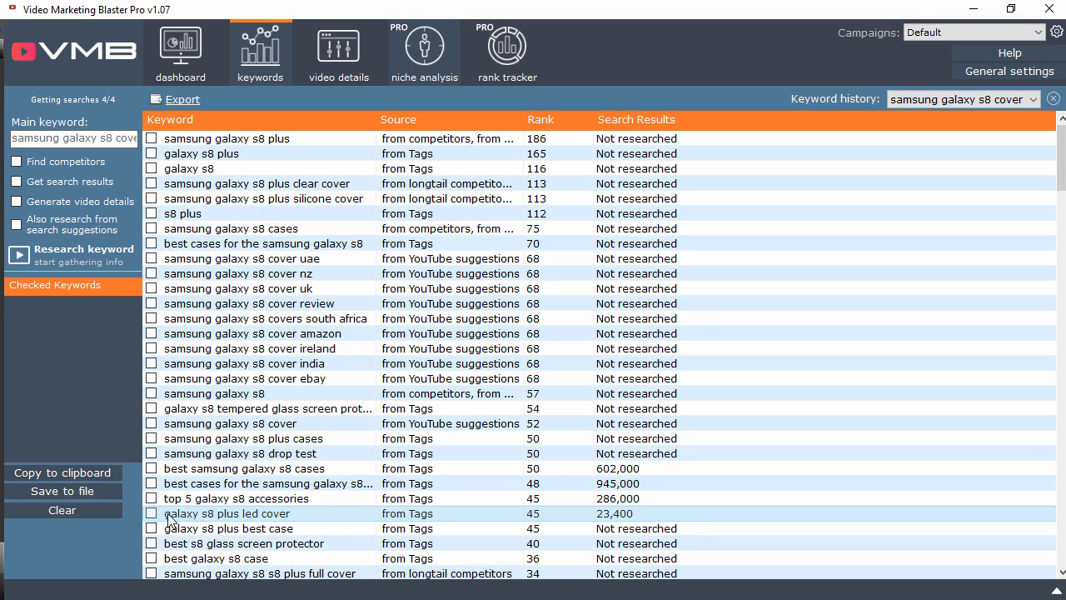
left_click(153, 513)
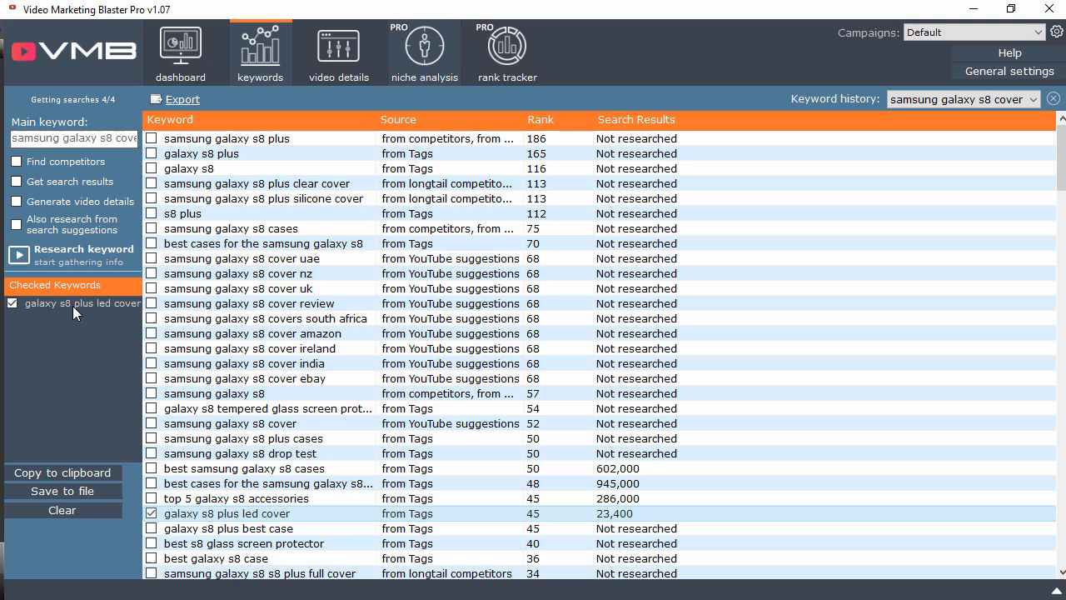
mouse_move(66, 473)
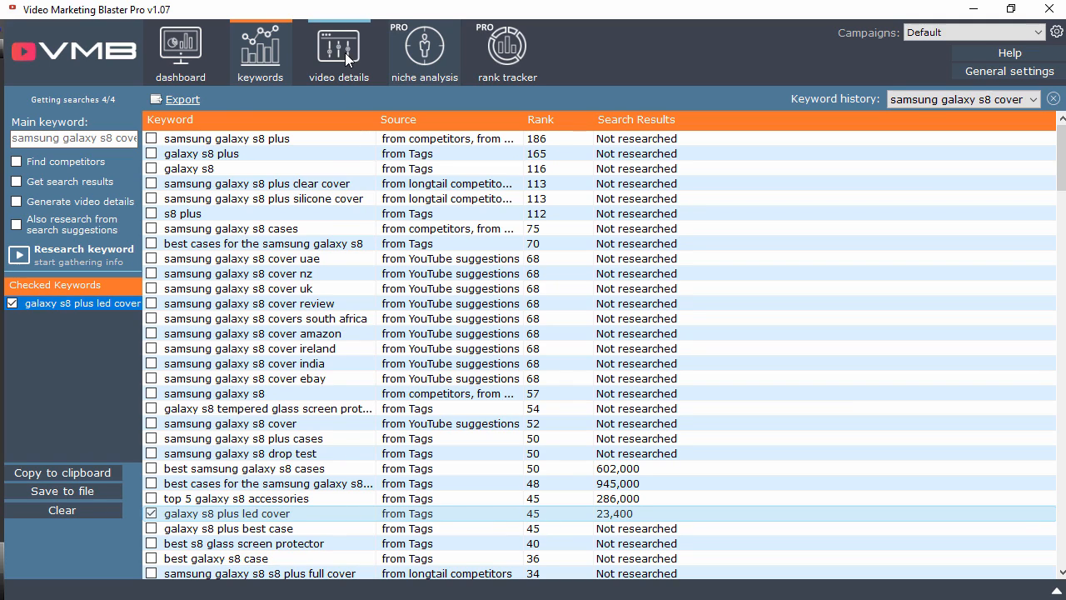
mouse_move(140, 464)
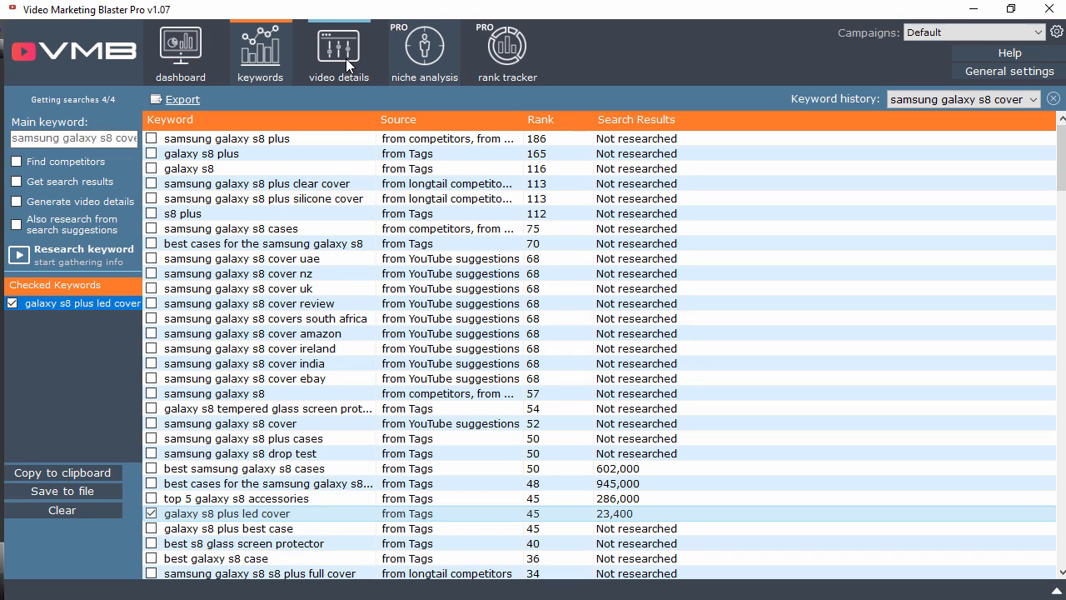
Generate video title, description and tags from competitors for 'galaxy s8 plus led cover'.
left_click(338, 52)
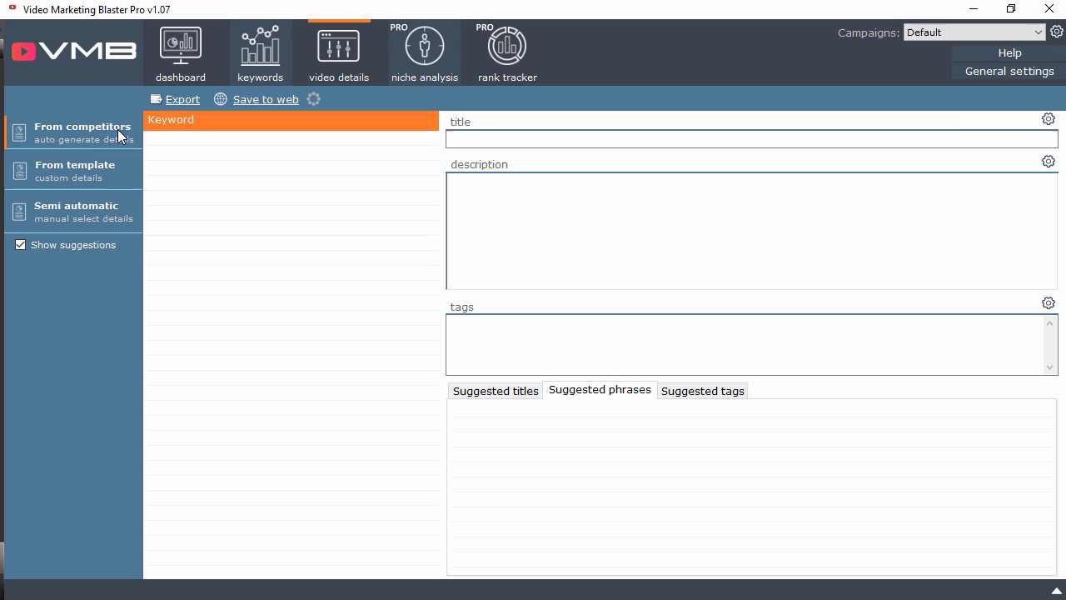
left_click(82, 131)
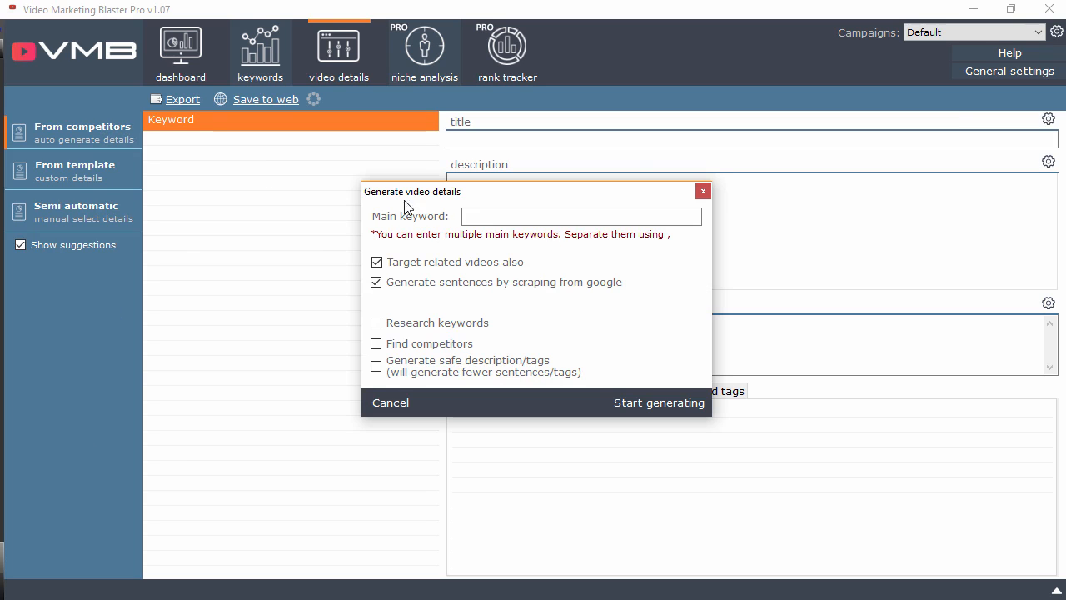
type("galaxy s8 plus led cover")
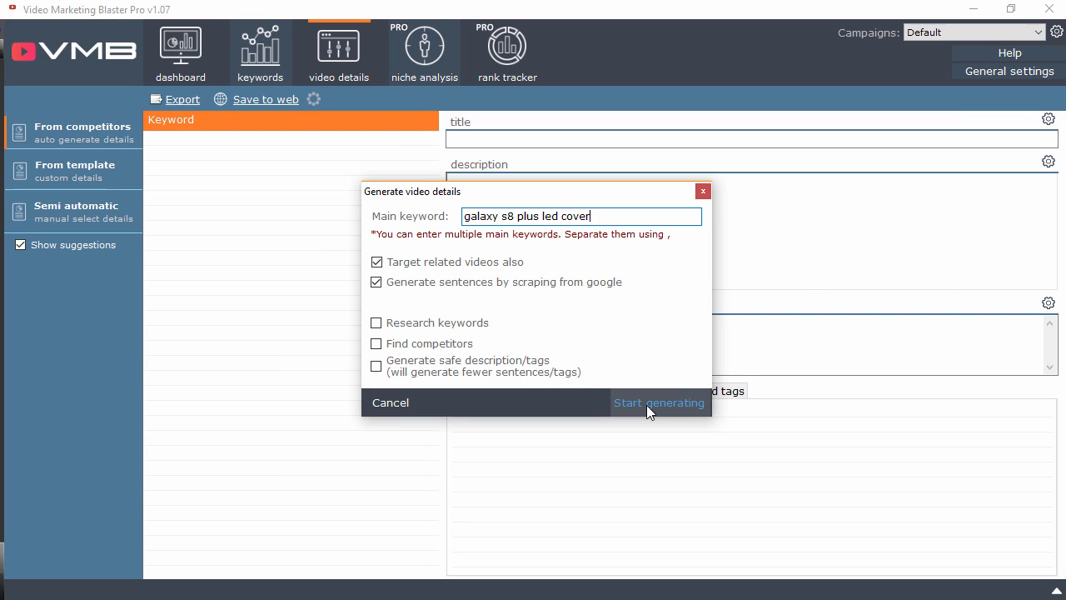
left_click(660, 402)
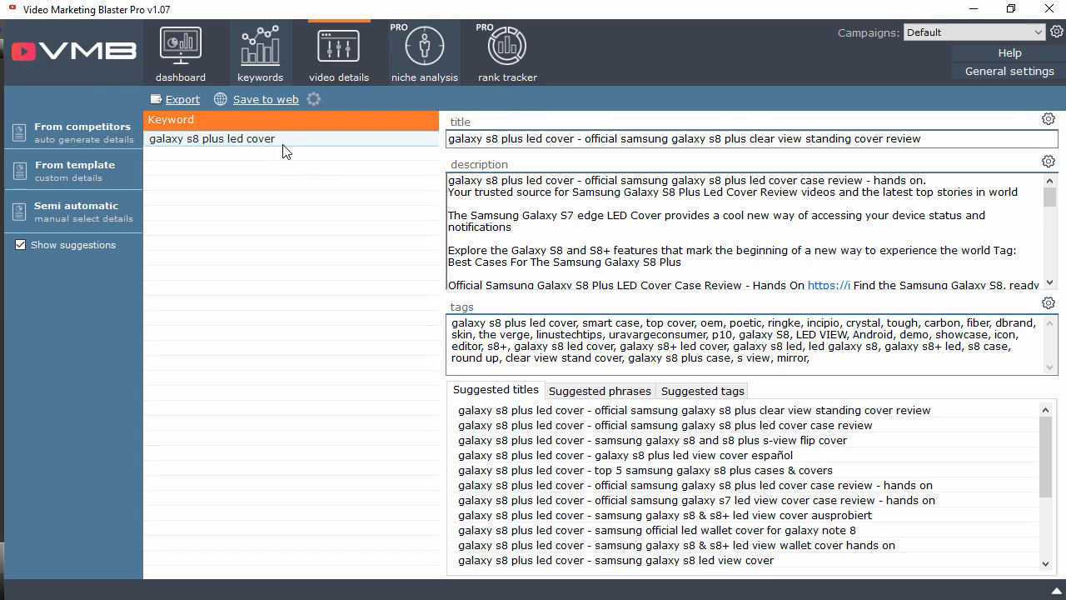
triple_click(683, 138)
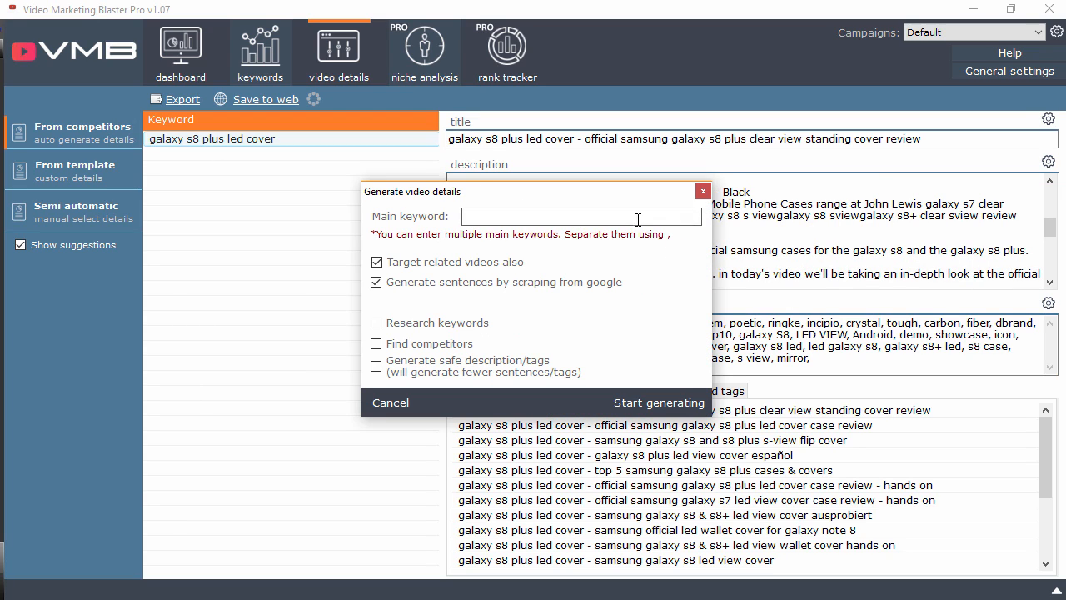
Dismiss the dialog and use the 'top 5 samsung galaxy s8 plus cases & covers' title suggestion.
left_click(390, 402)
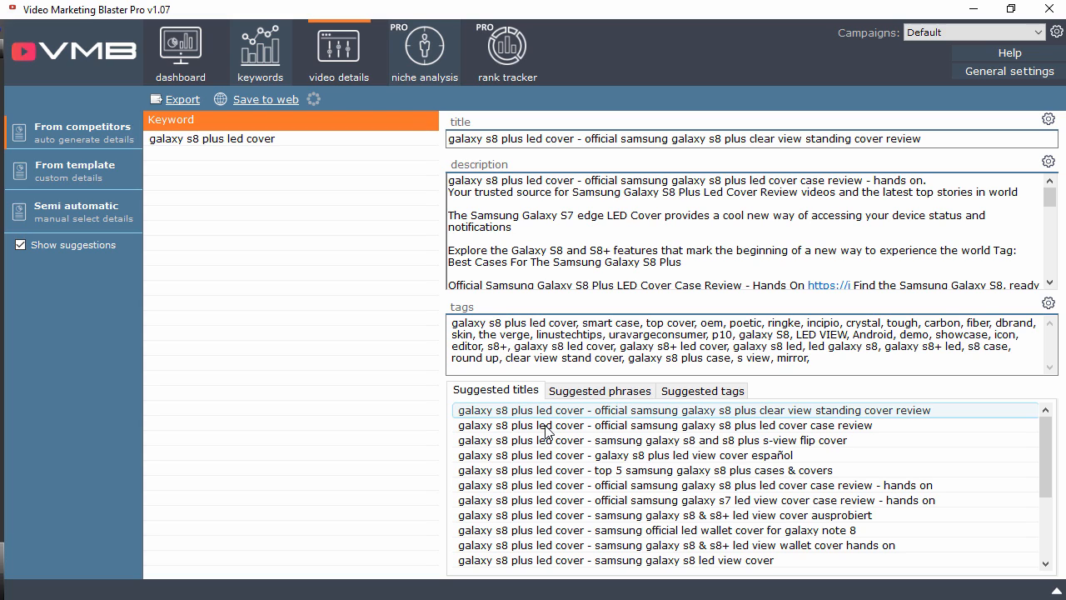
left_click(633, 454)
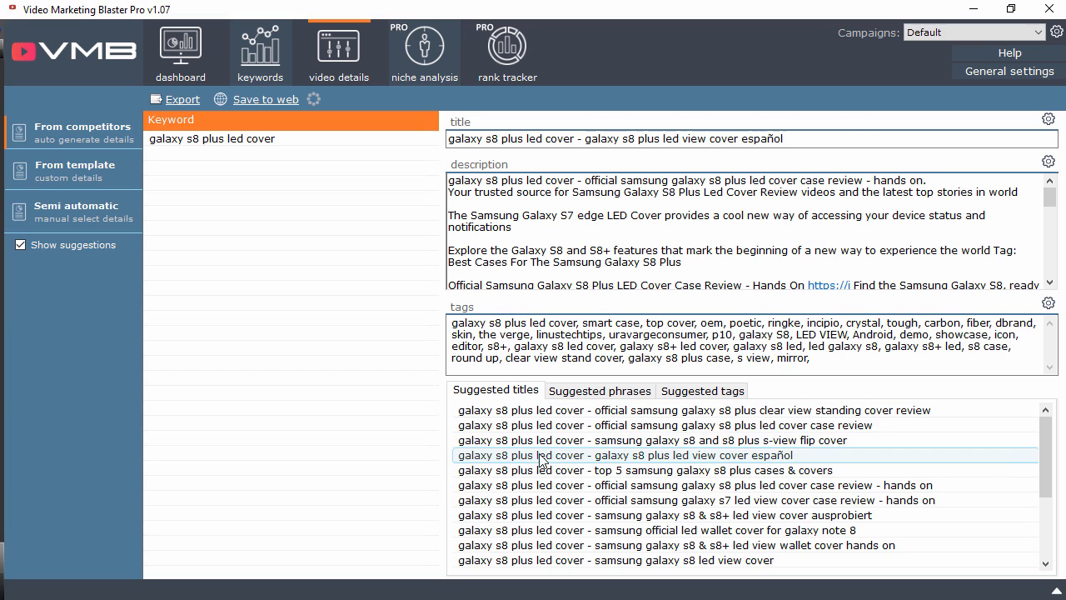
left_click(599, 390)
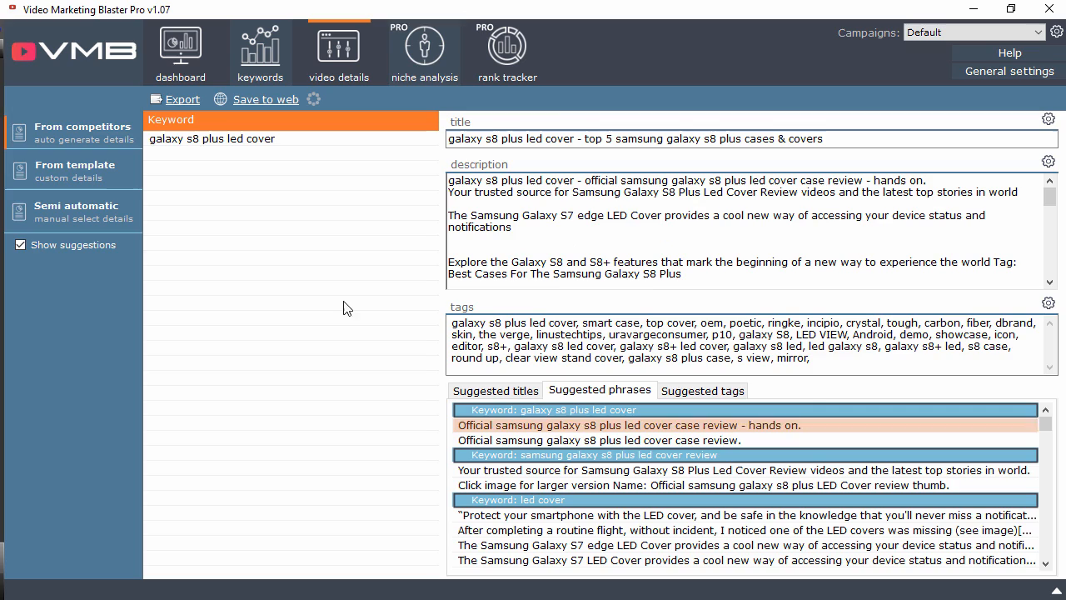
left_click(424, 52)
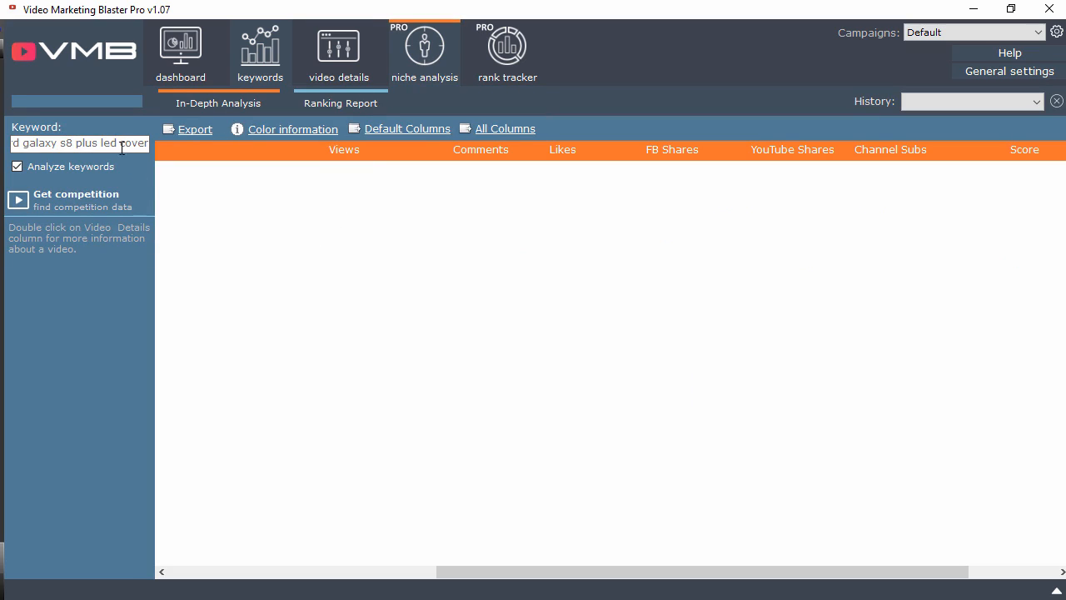
Get in-depth competition for 'galaxy s8 plus led cover' and view its ranking report.
triple_click(79, 143)
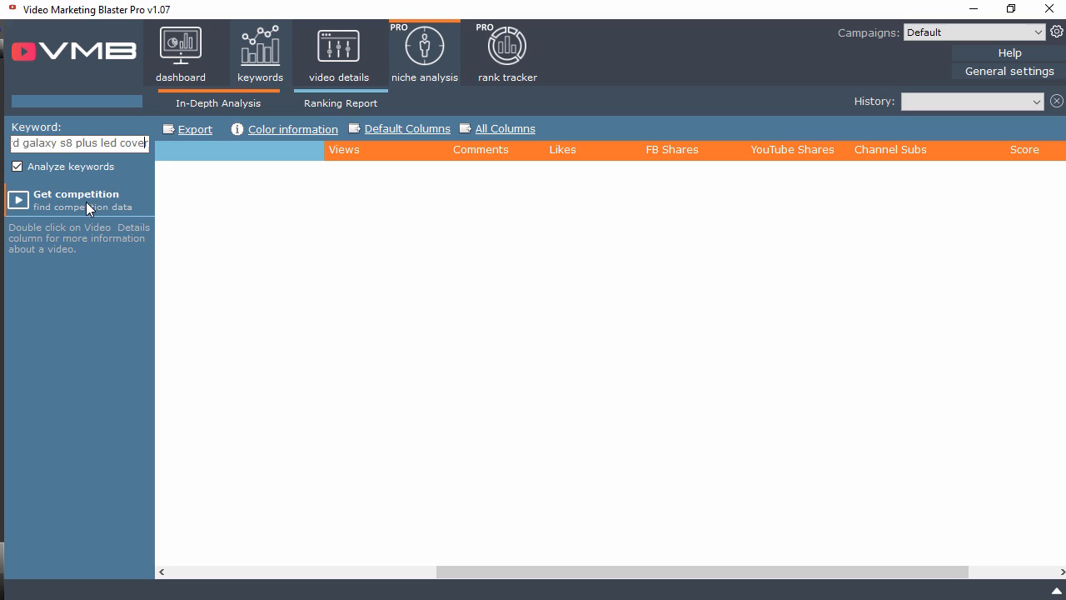
left_click(77, 200)
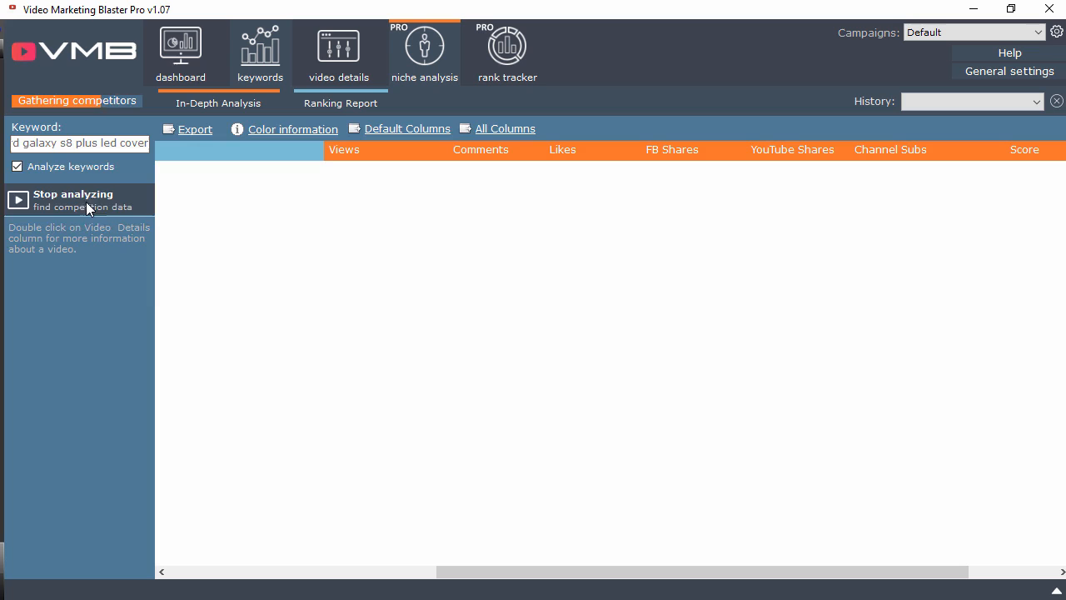
mouse_move(104, 211)
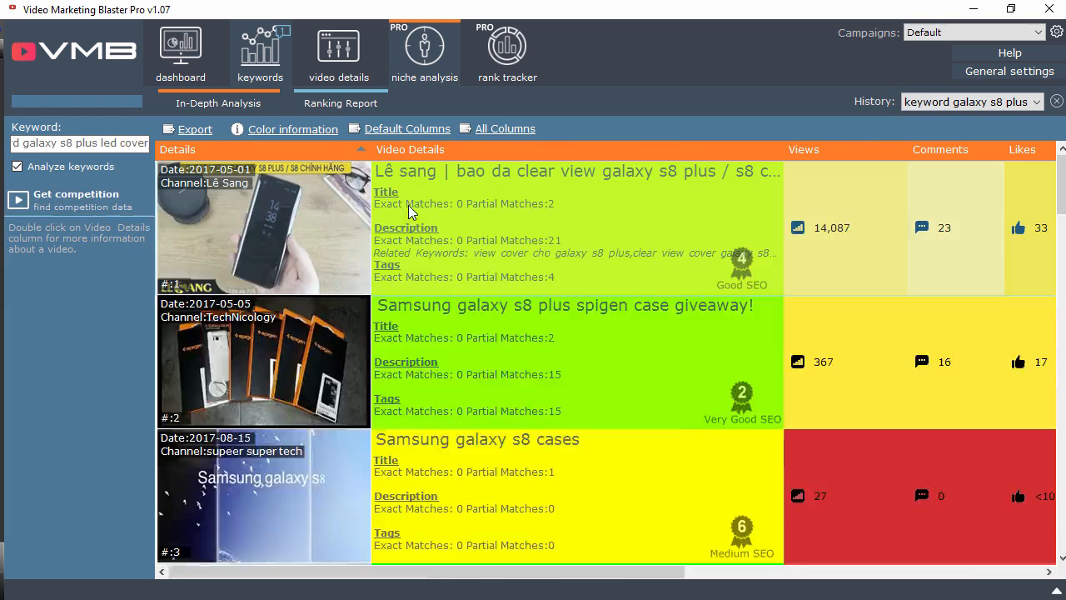
left_click(339, 102)
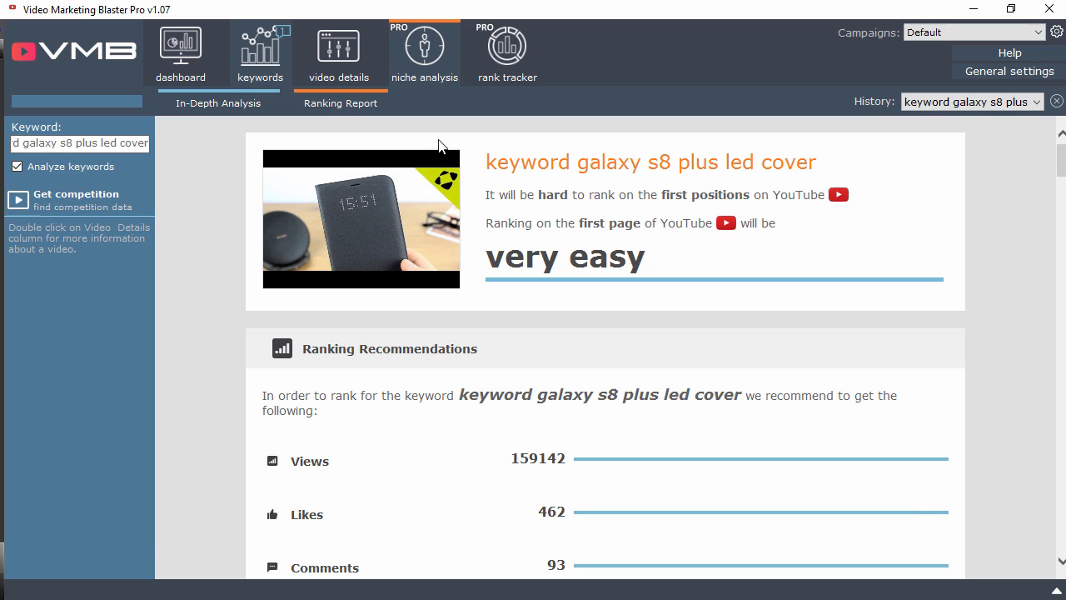
mouse_move(486, 183)
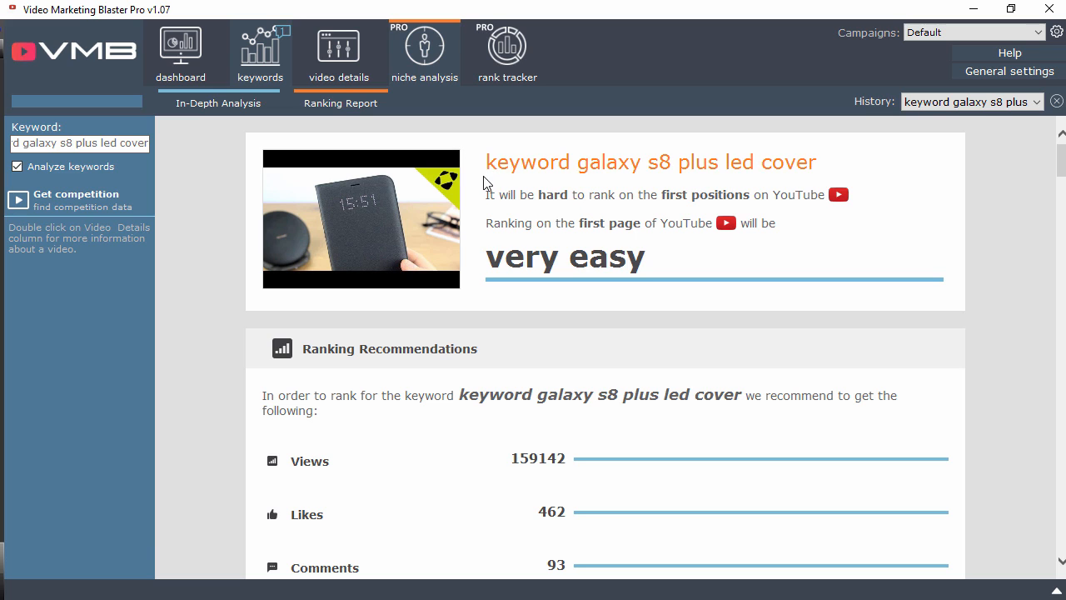
mouse_move(496, 199)
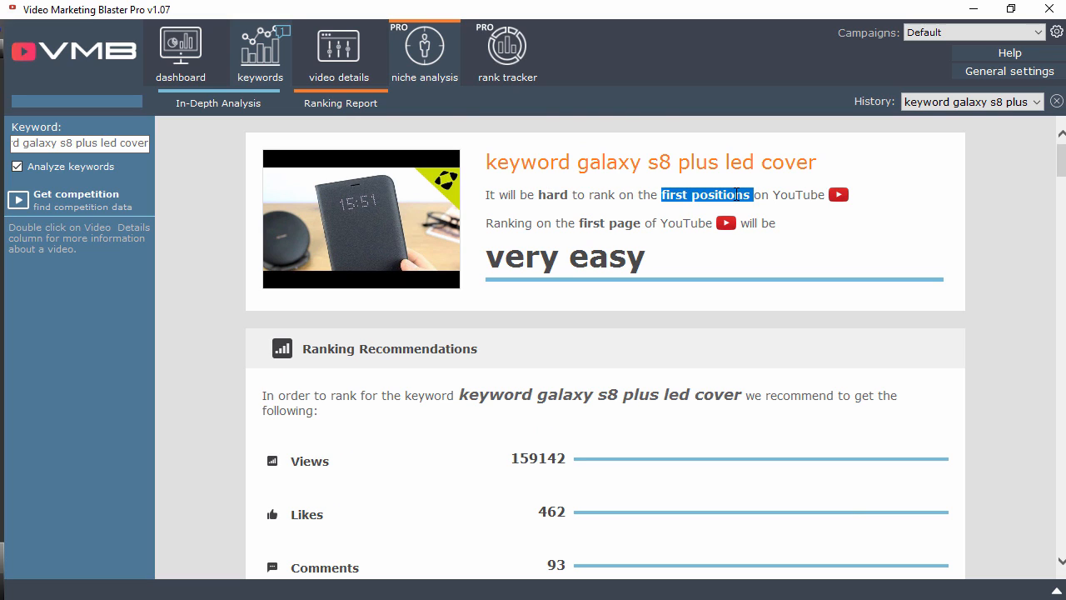
Read the ranking summary and recommended targets like 159142 views, 462 likes, 58 backlinks.
left_click(544, 245)
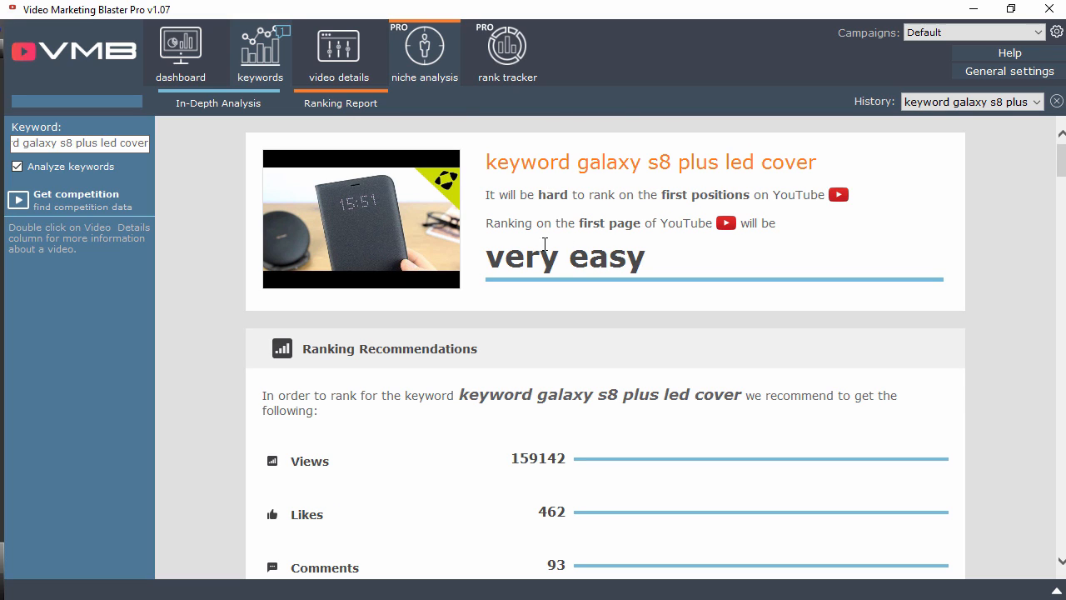
mouse_move(599, 254)
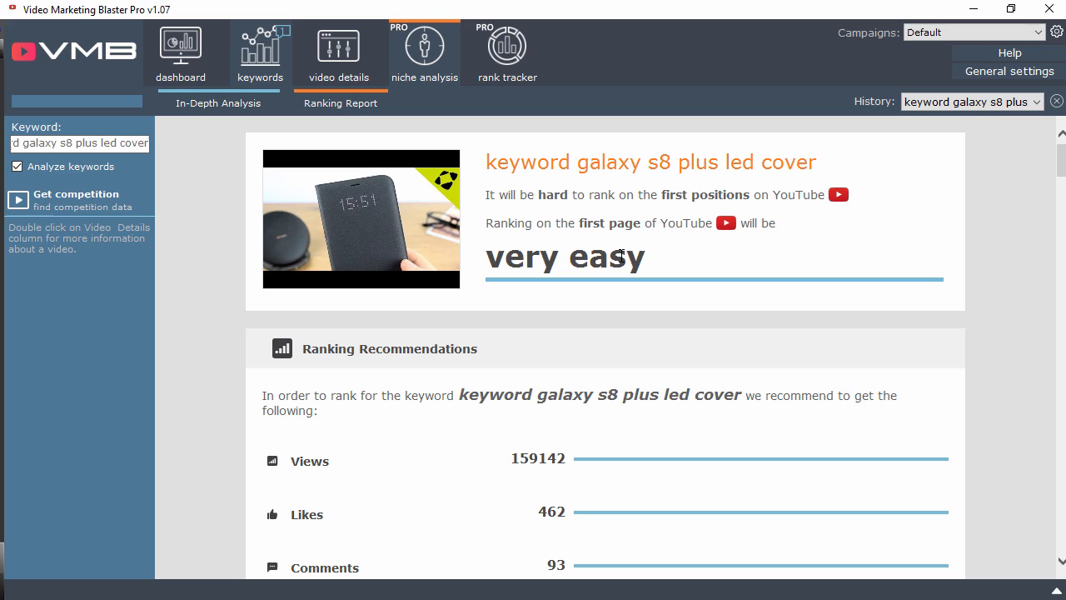
mouse_move(636, 241)
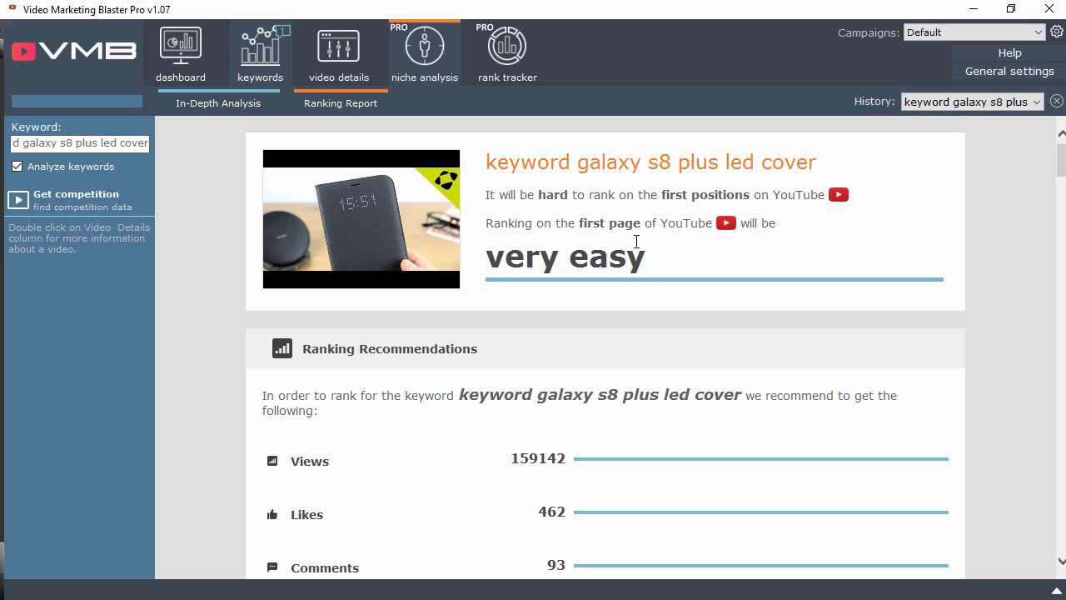
mouse_move(1056, 173)
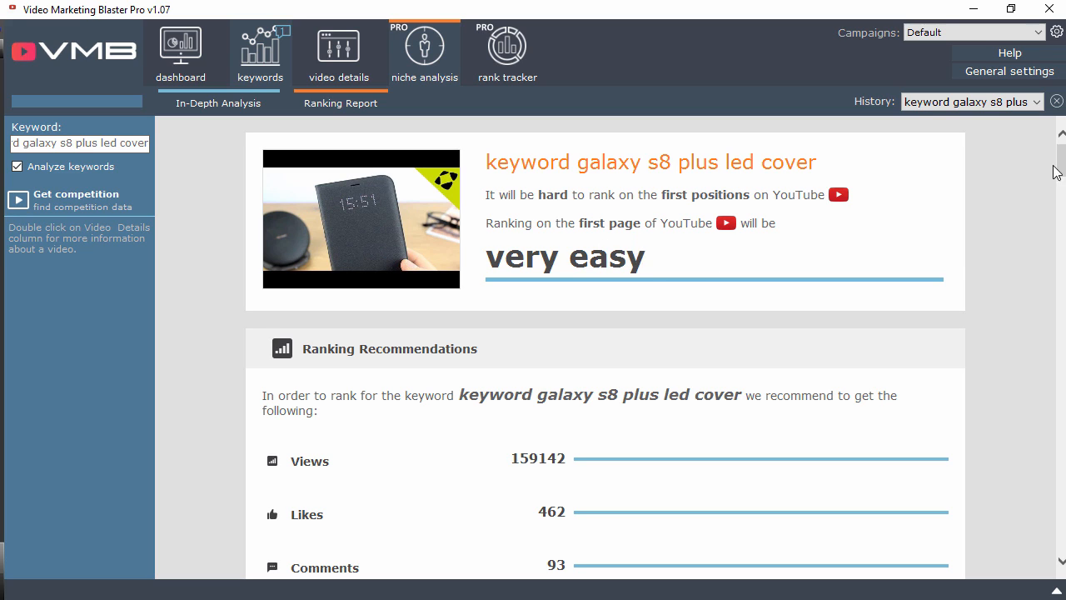
scroll("down", 3)
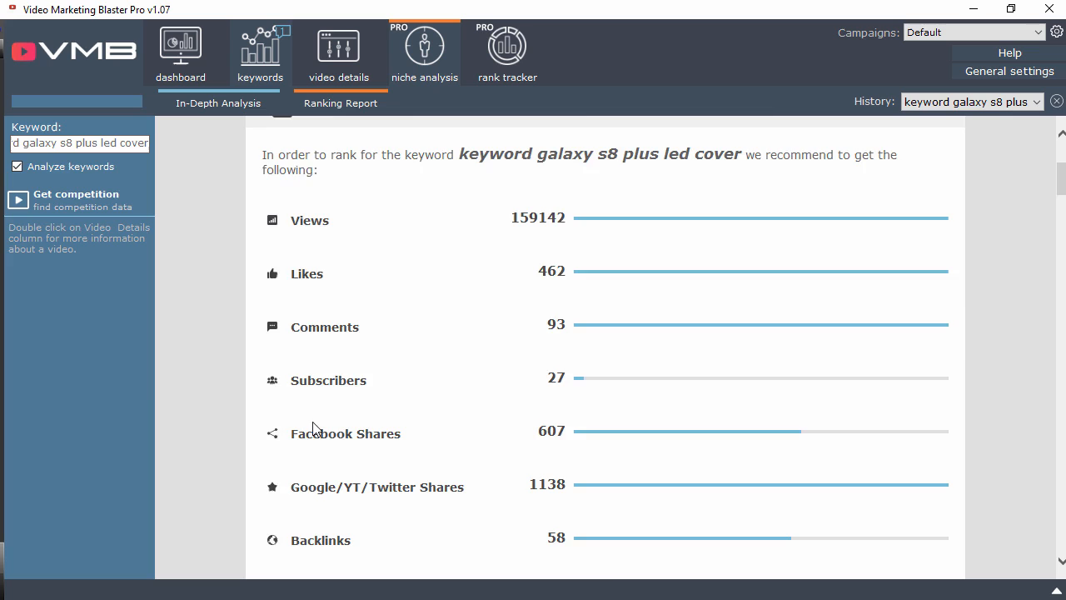
Scroll past the recommended tags and Google first-page result to competitors' backlink counts.
scroll("down", 3)
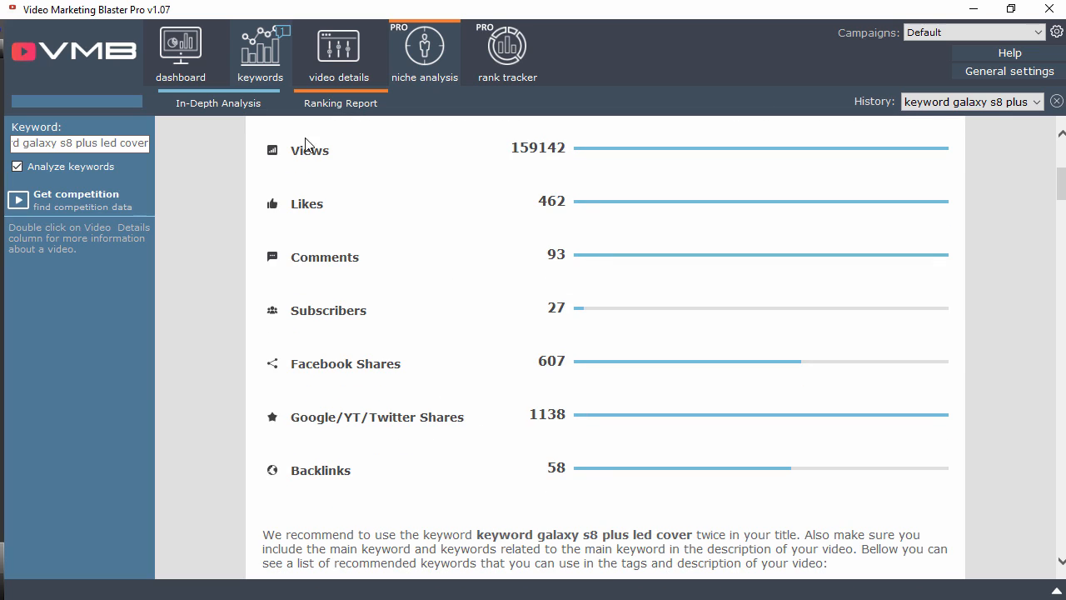
mouse_move(426, 325)
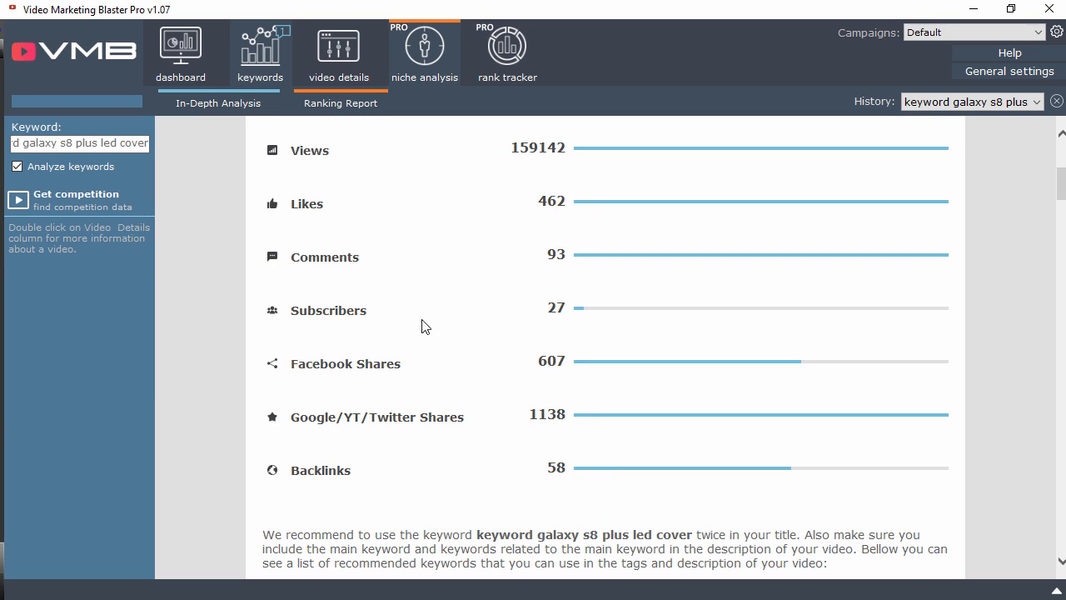
scroll("down", 3)
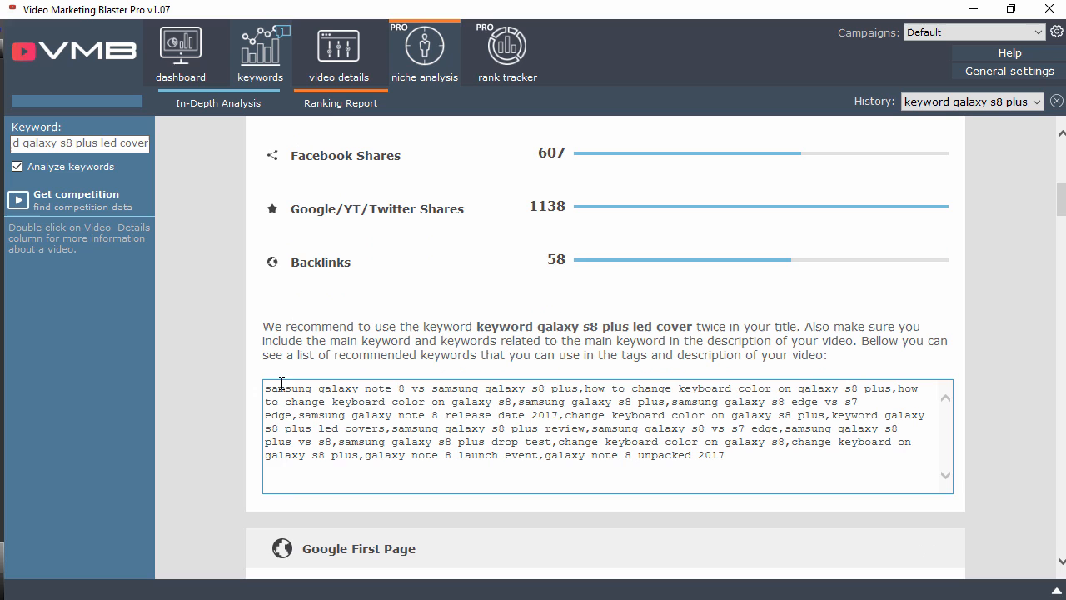
left_click(718, 456)
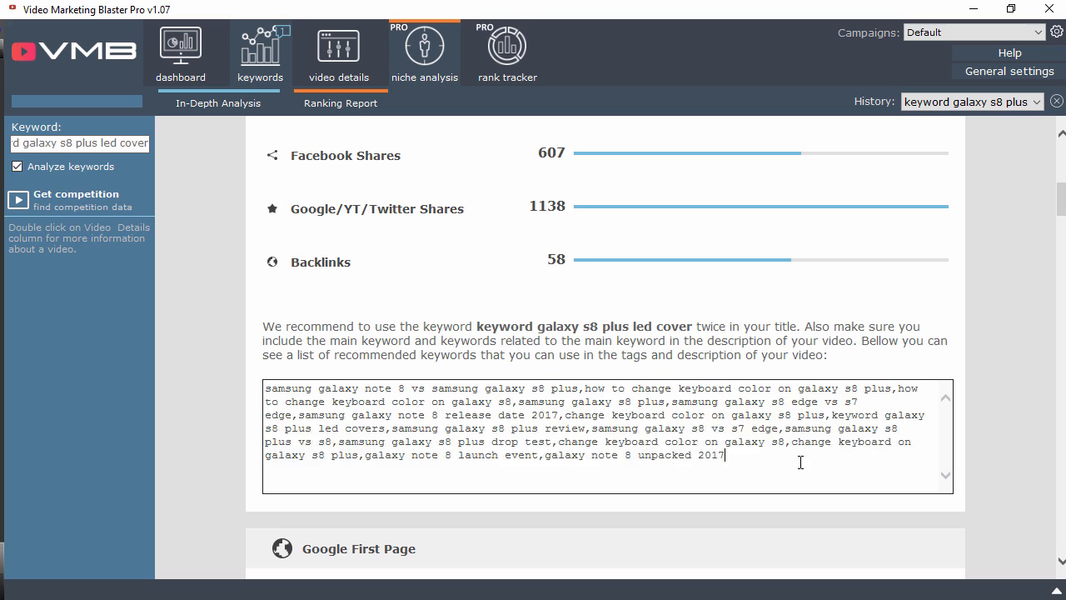
mouse_move(669, 329)
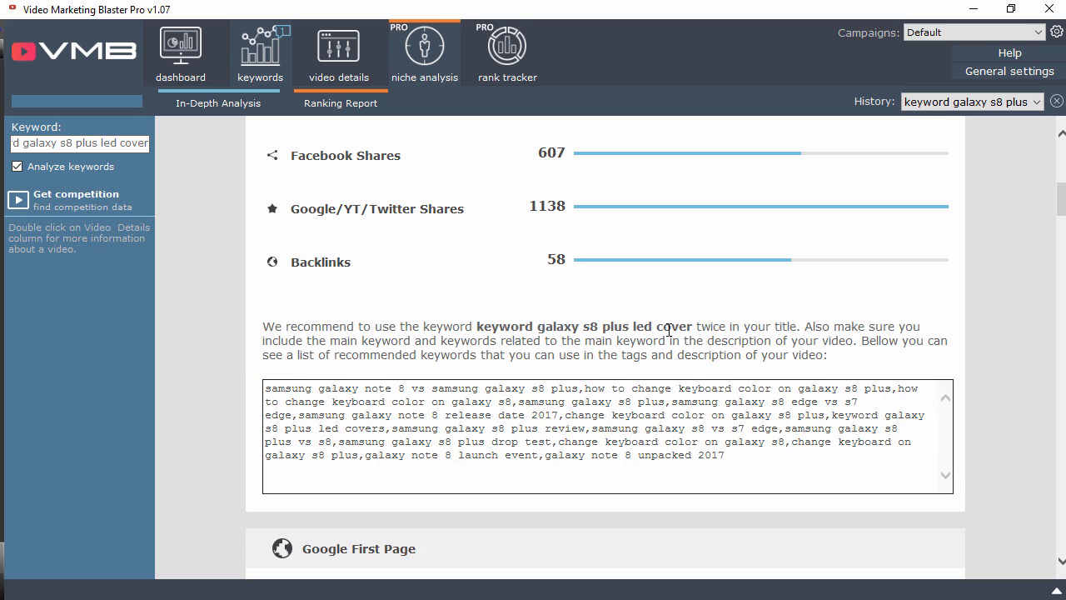
scroll("down", 3)
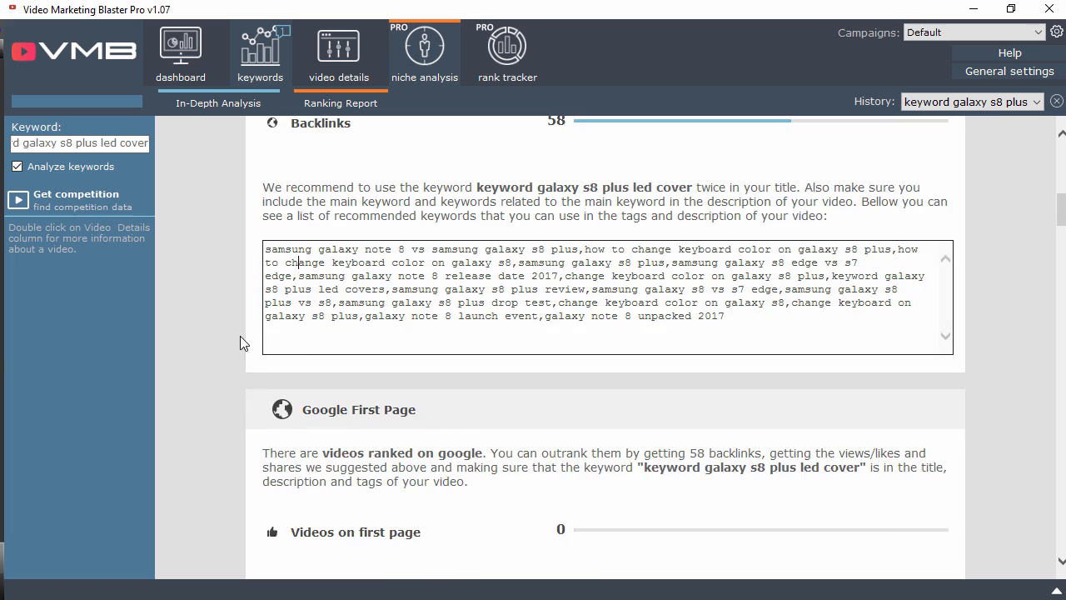
scroll("down", 3)
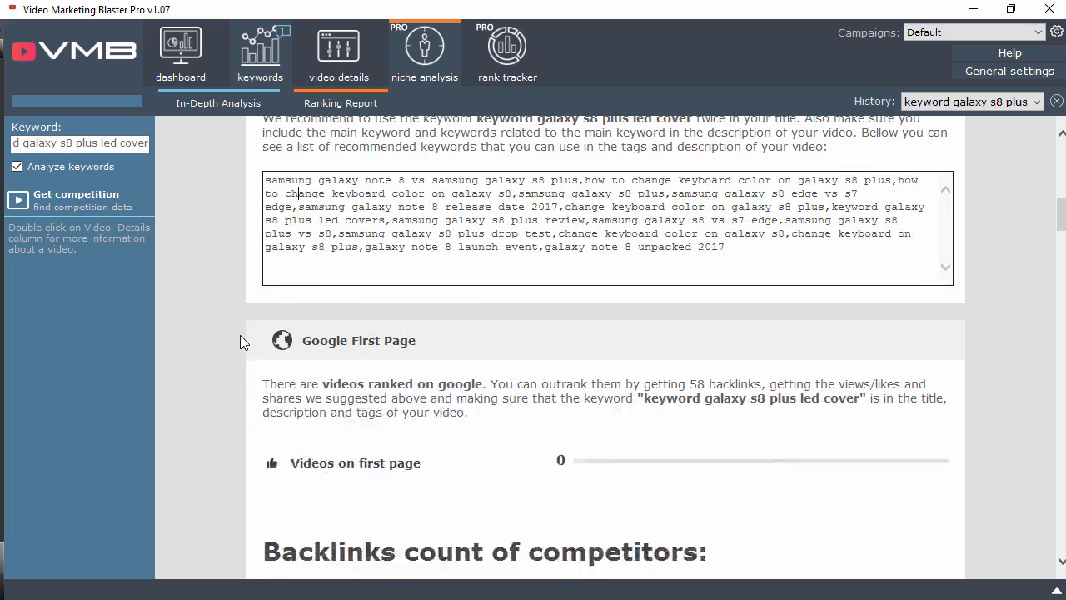
scroll("down", 3)
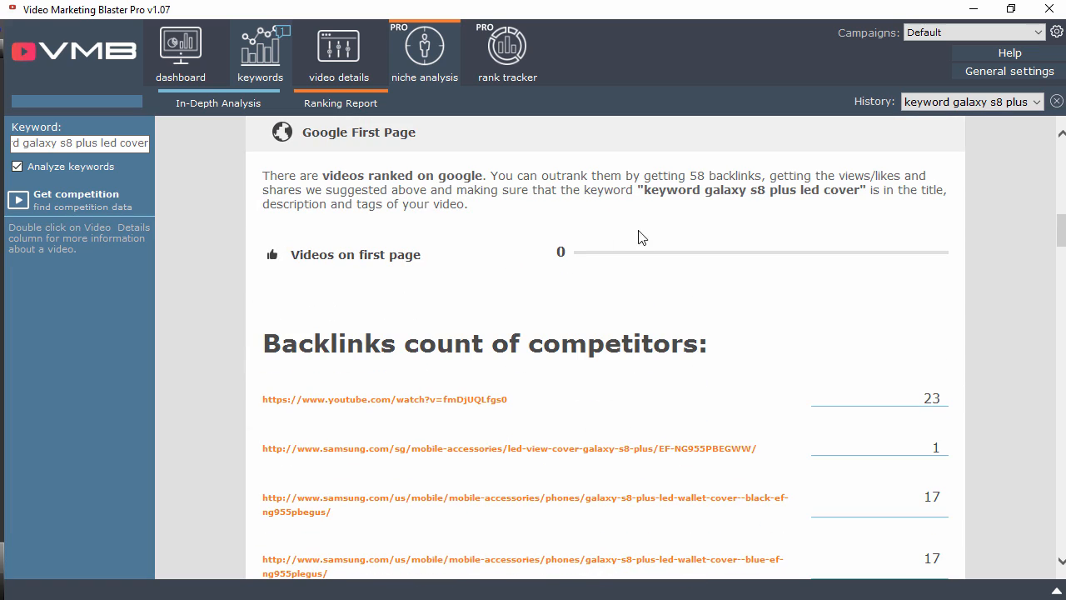
double_click(698, 175)
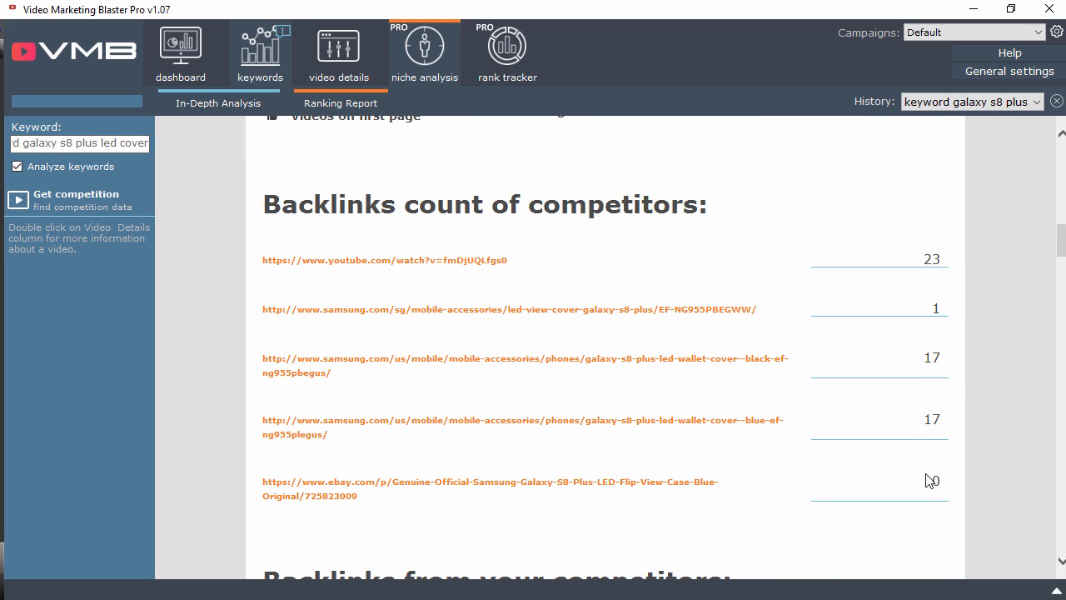
Scroll through competitors' backlinks and the numbered recommended back-link sources list.
scroll("down", 3)
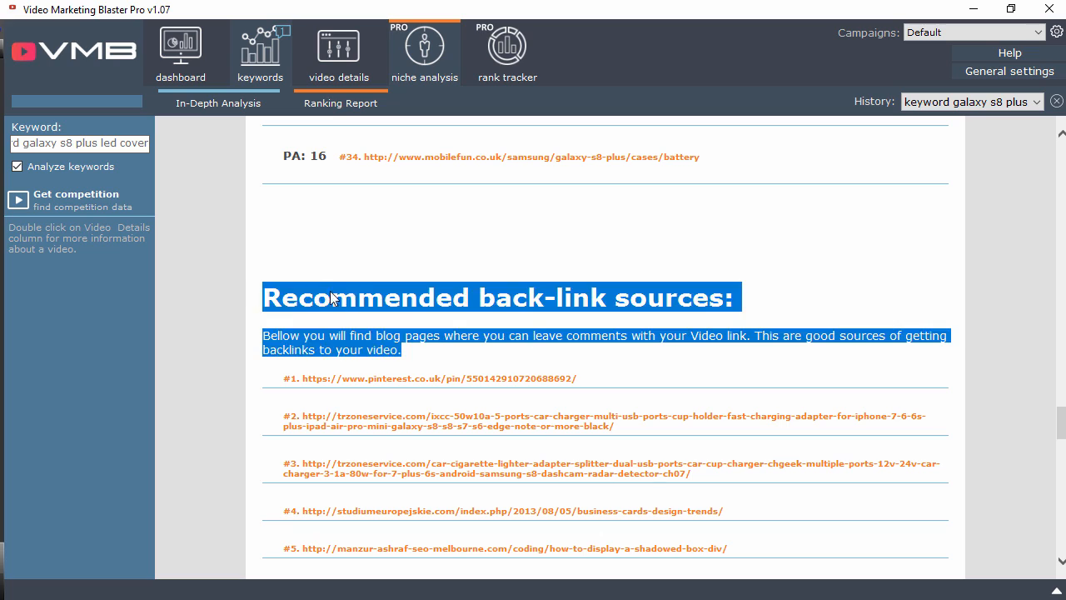
scroll("down", 3)
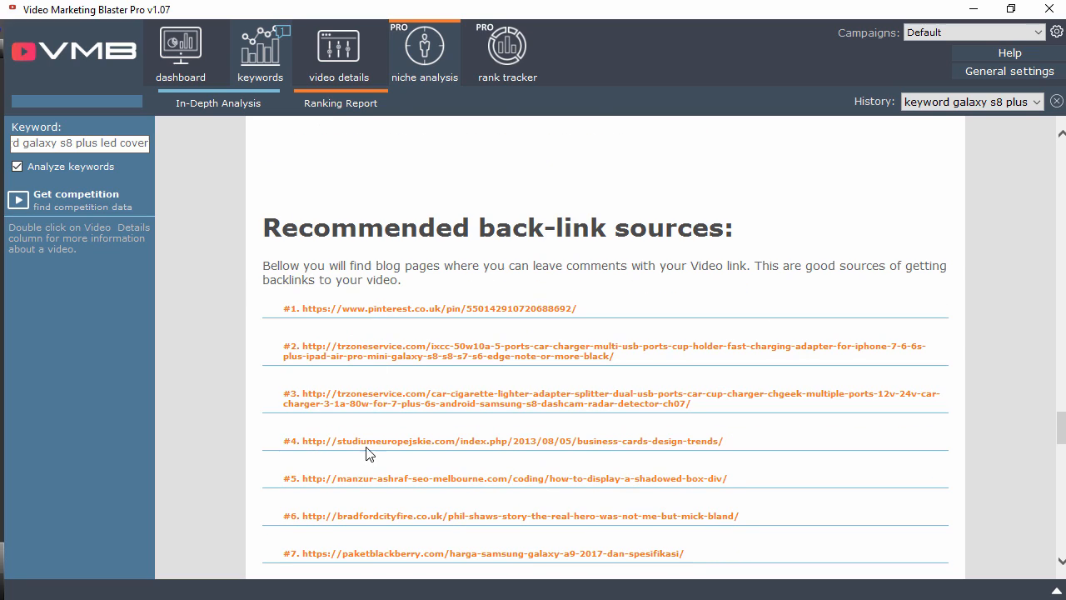
scroll("down", 3)
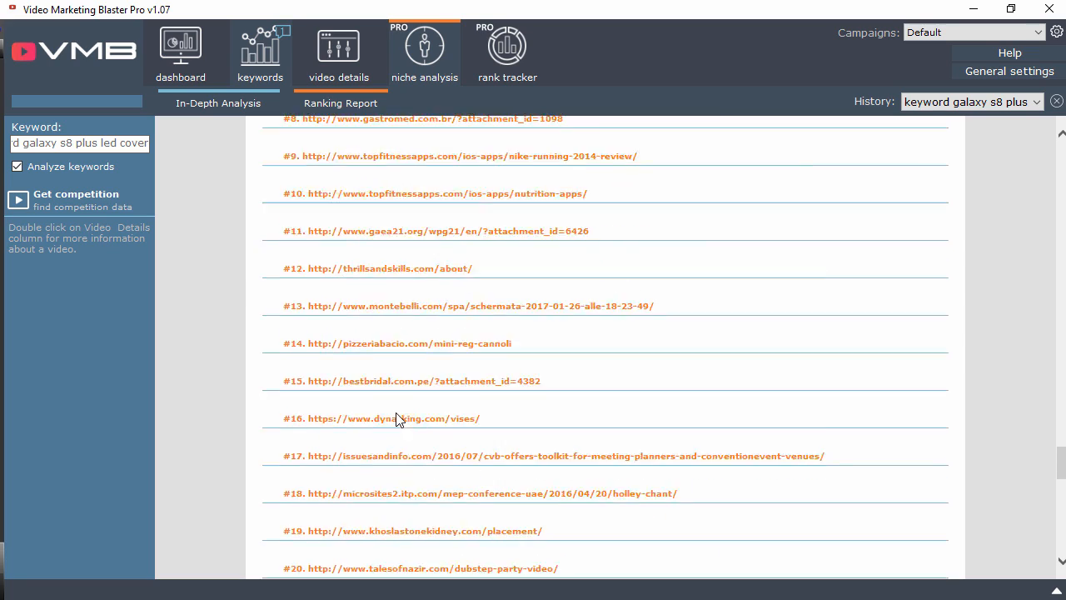
scroll("down", 3)
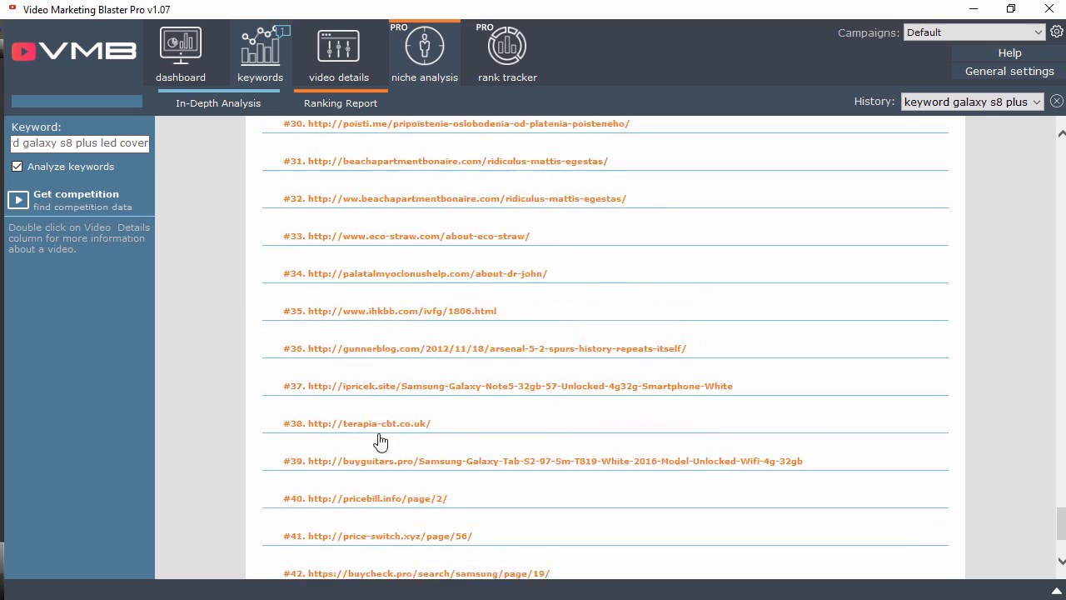
scroll("down", 3)
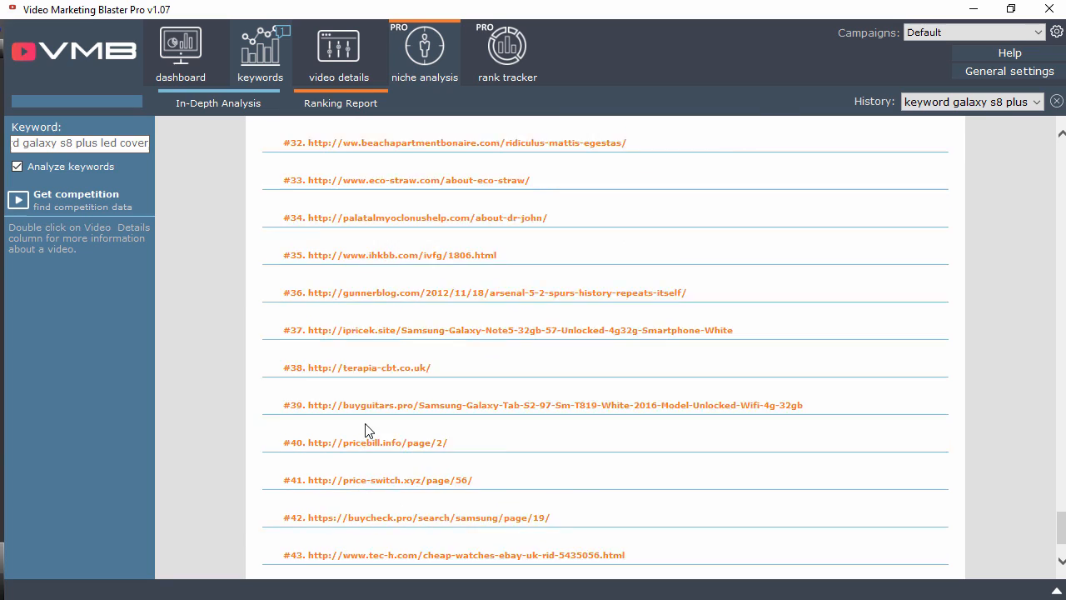
scroll("up", 3)
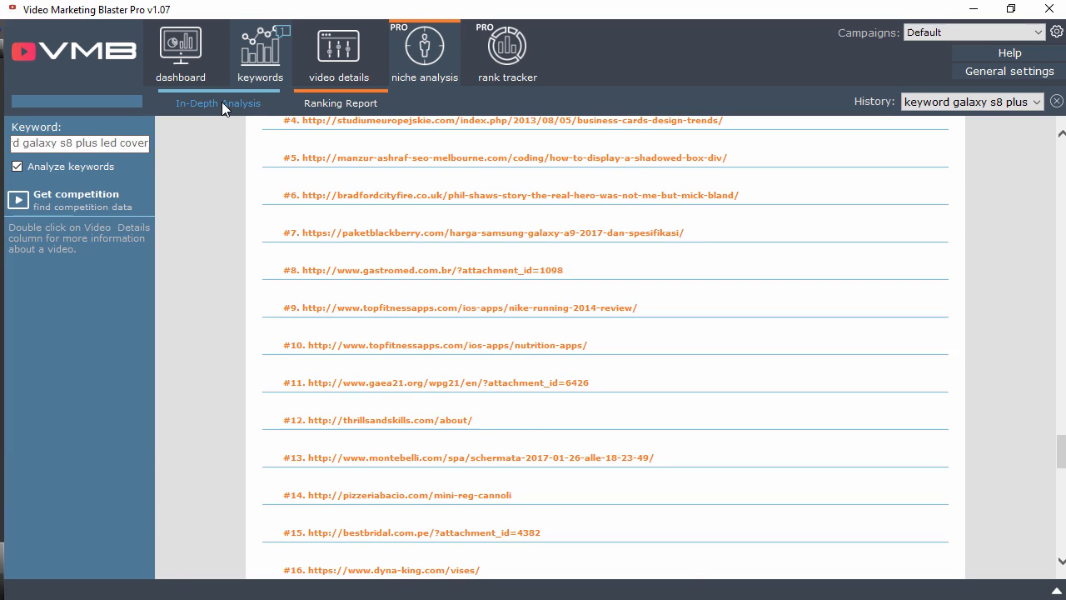
Return to the In-Depth Analysis table of competitor SEO ratings, views, comments and likes.
left_click(219, 103)
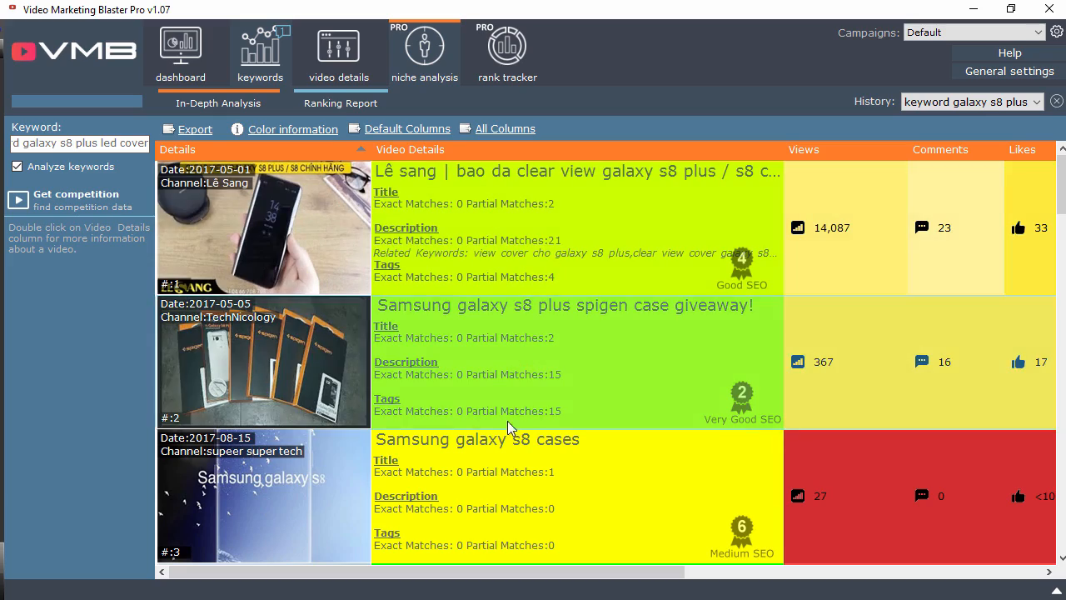
scroll("down", 3)
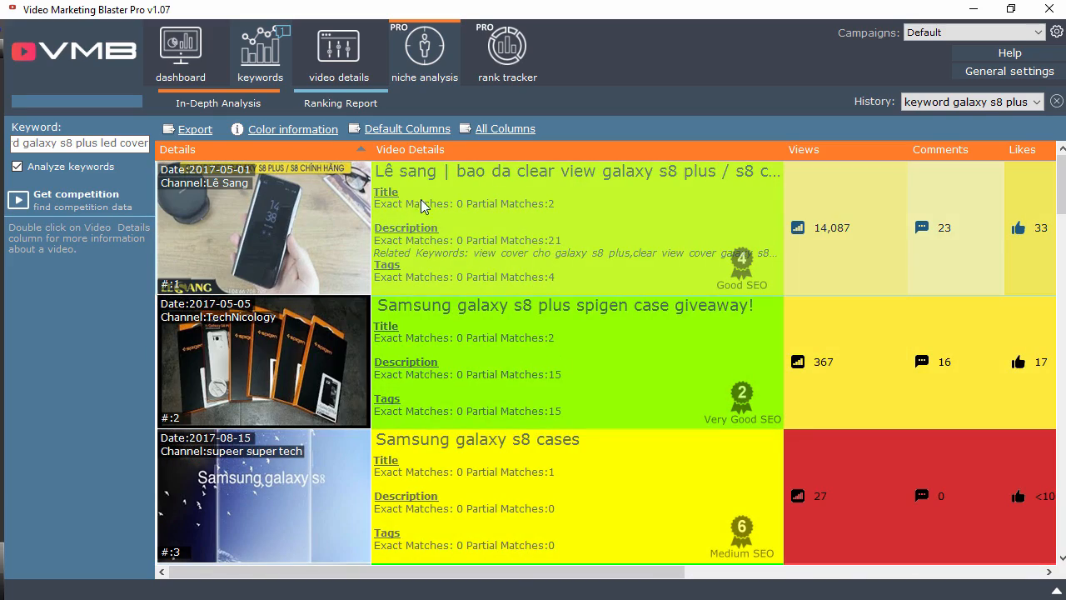
mouse_move(528, 252)
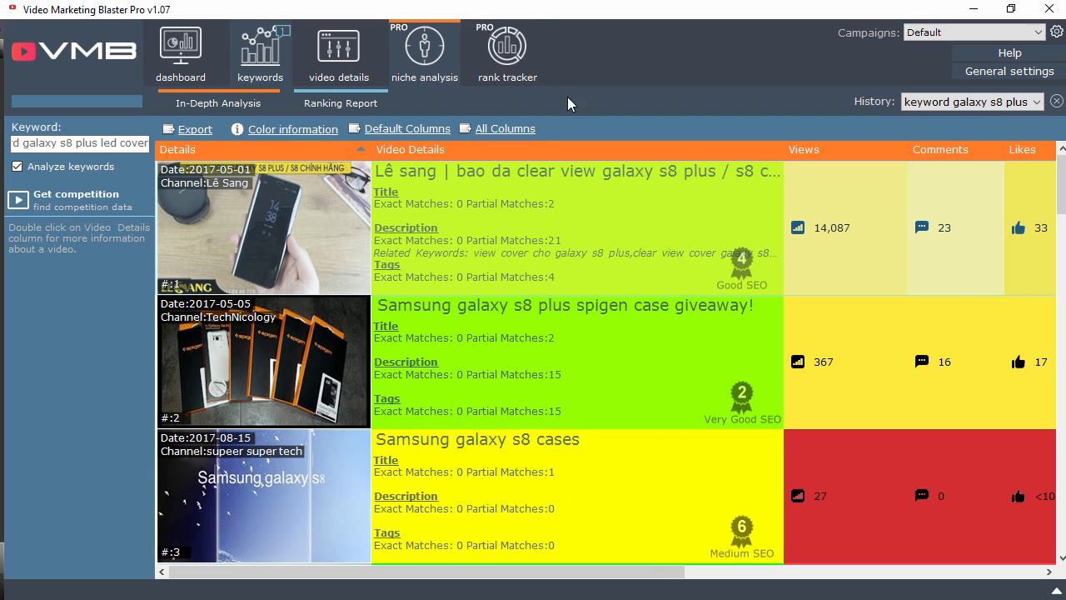
Open the rank tracker showing tracked videos' keywords and ranks such as 3, 16 and 199.
left_click(507, 50)
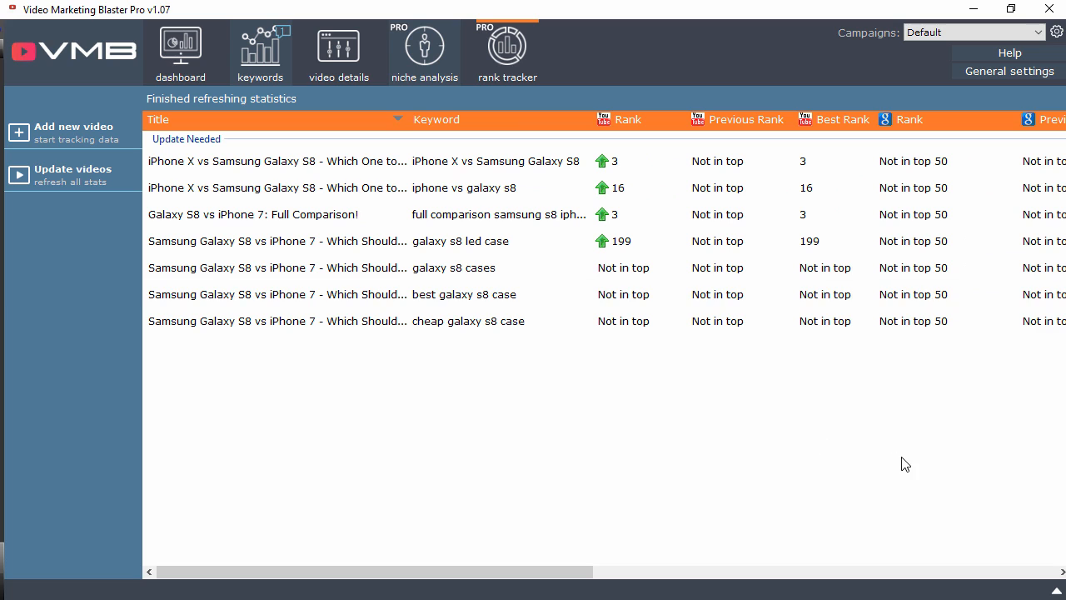
mouse_move(598, 565)
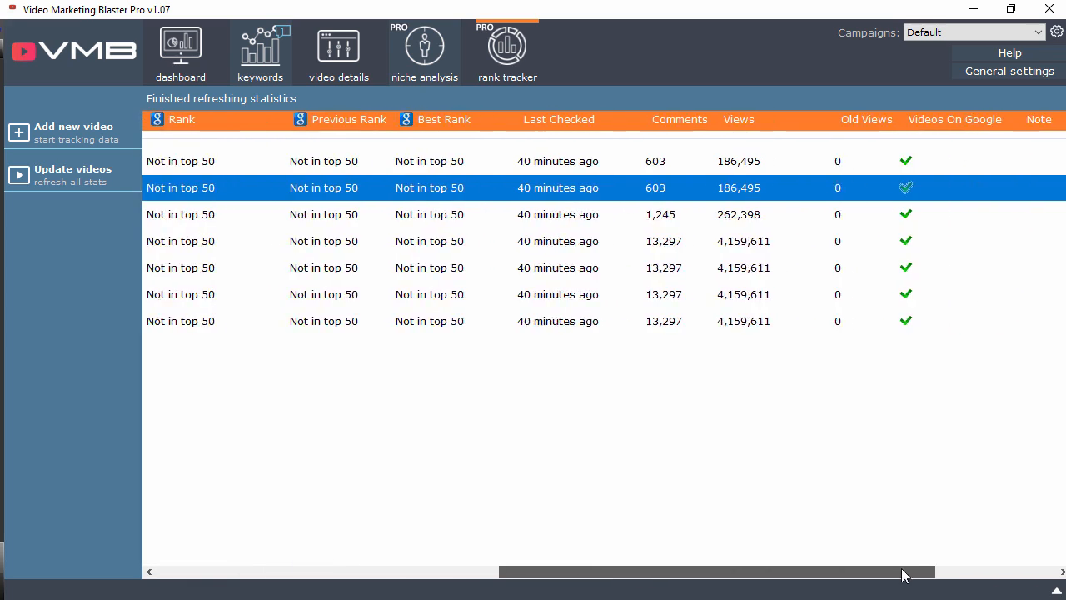
Scroll the rank tracker back left and select a tracked video row (YouTube ranks 3, 16, 199).
left_click_drag(905, 571, 674, 571)
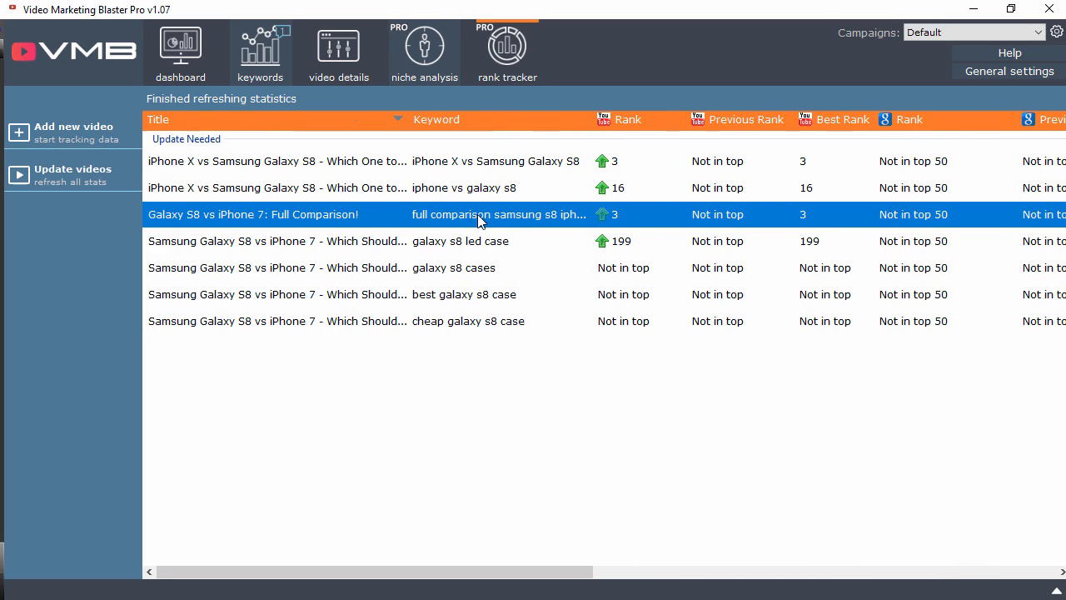
left_click(73, 131)
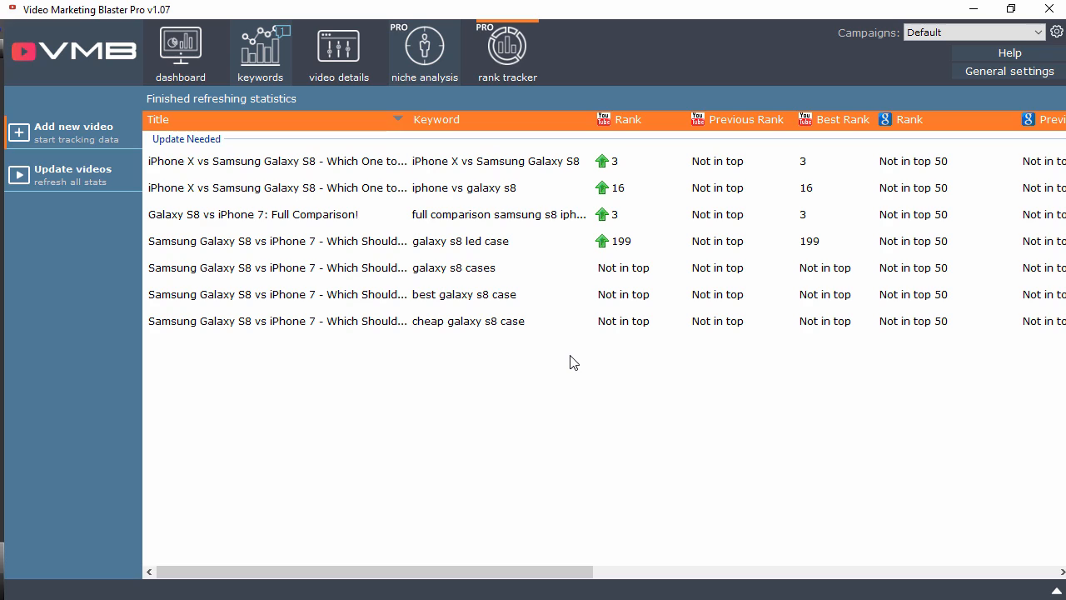
mouse_move(590, 362)
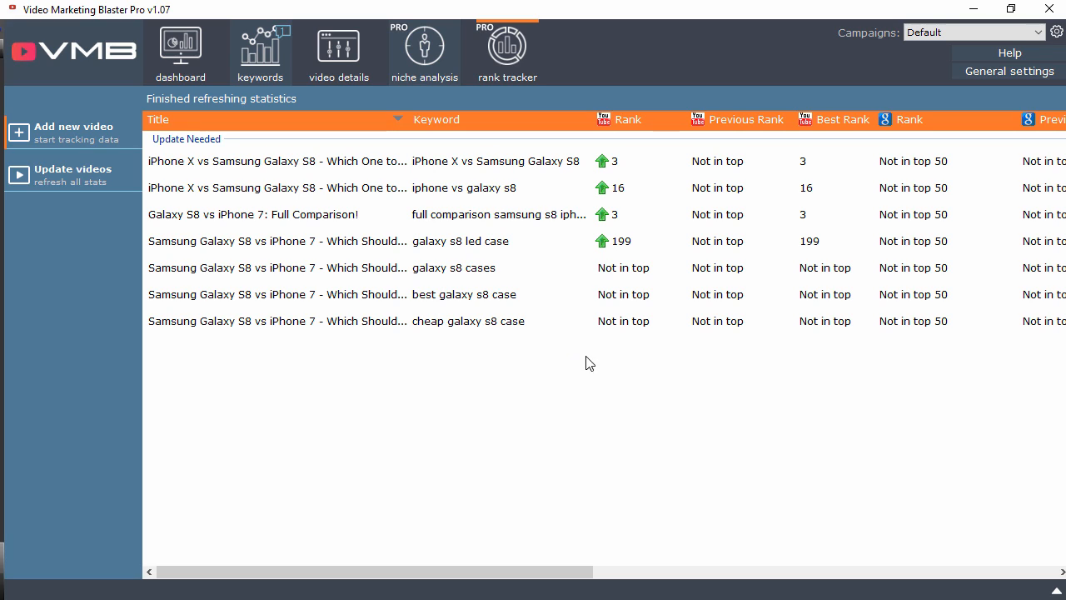